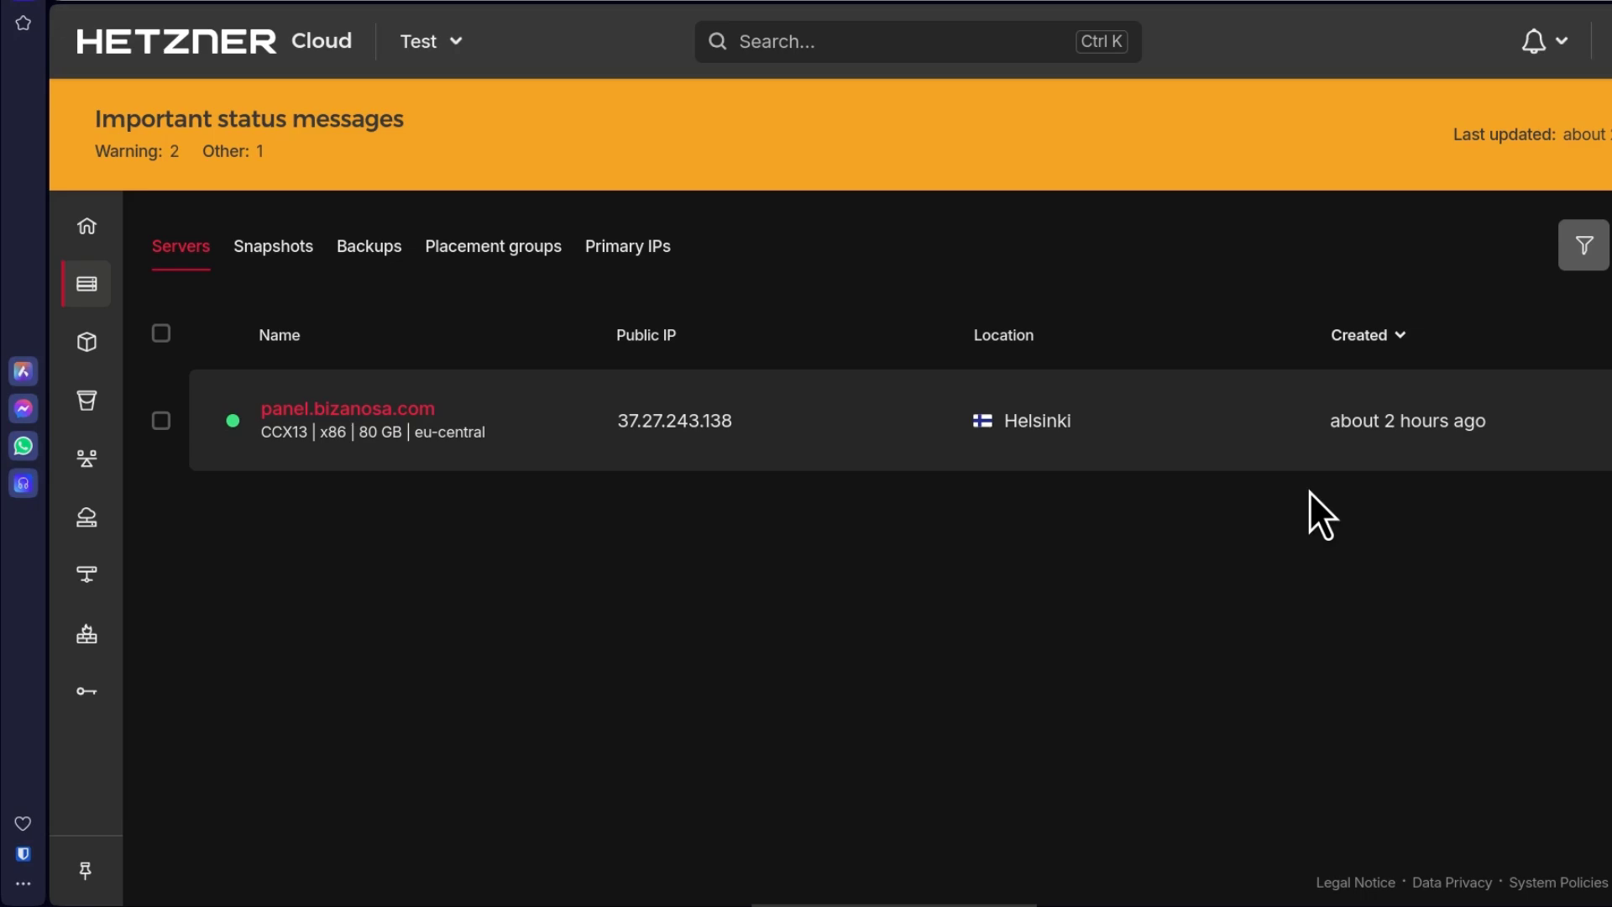
mouse_move(829, 558)
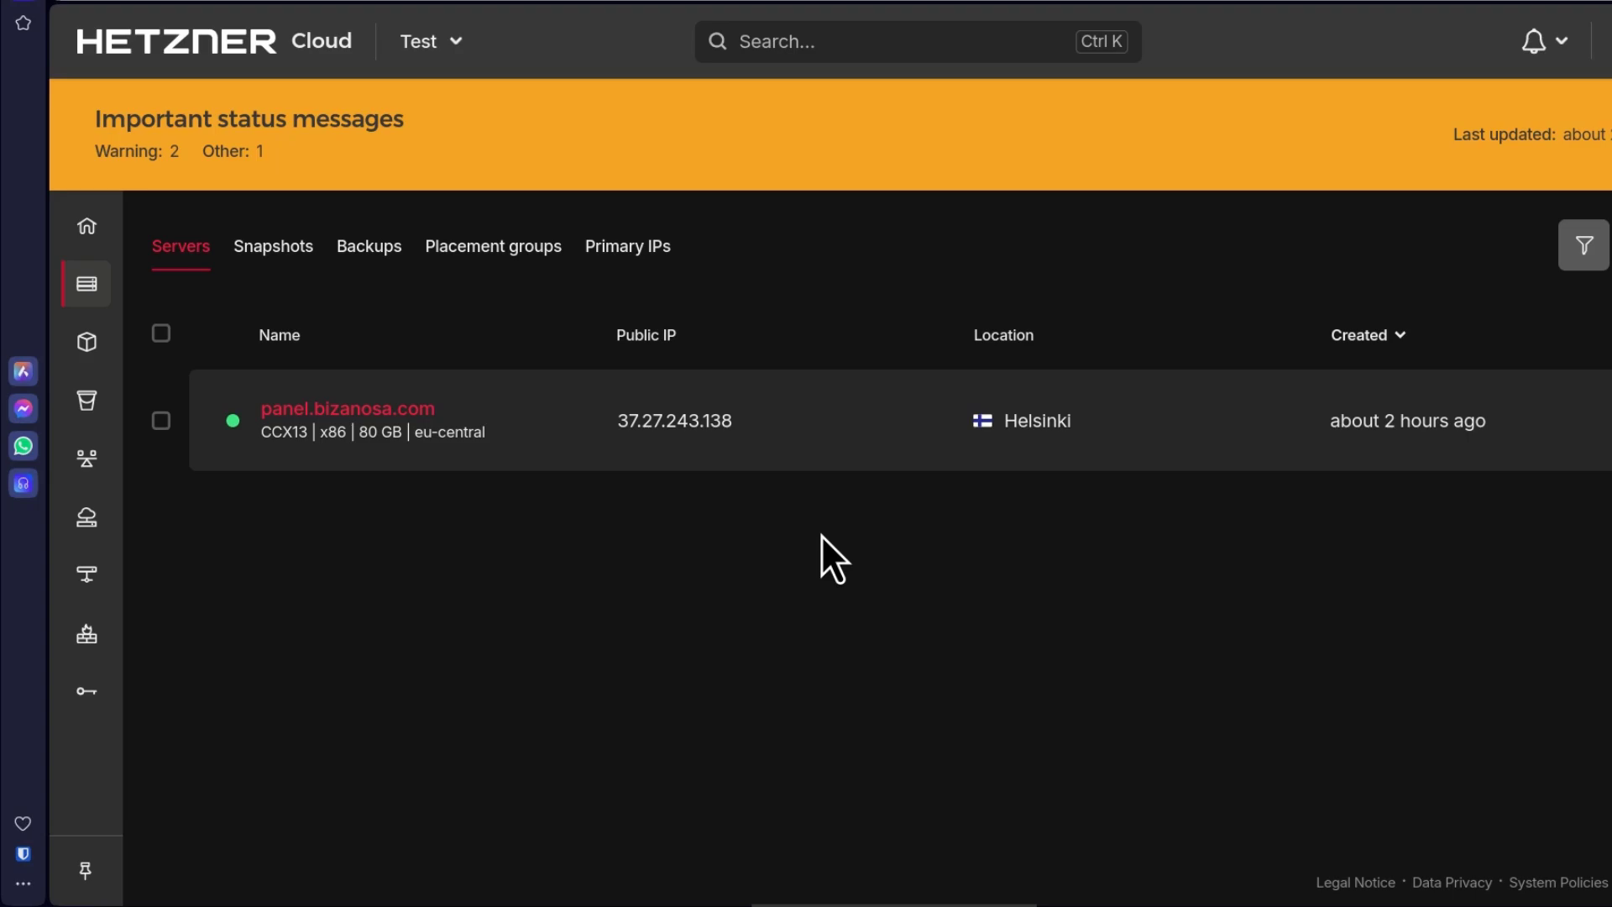
mouse_move(769, 566)
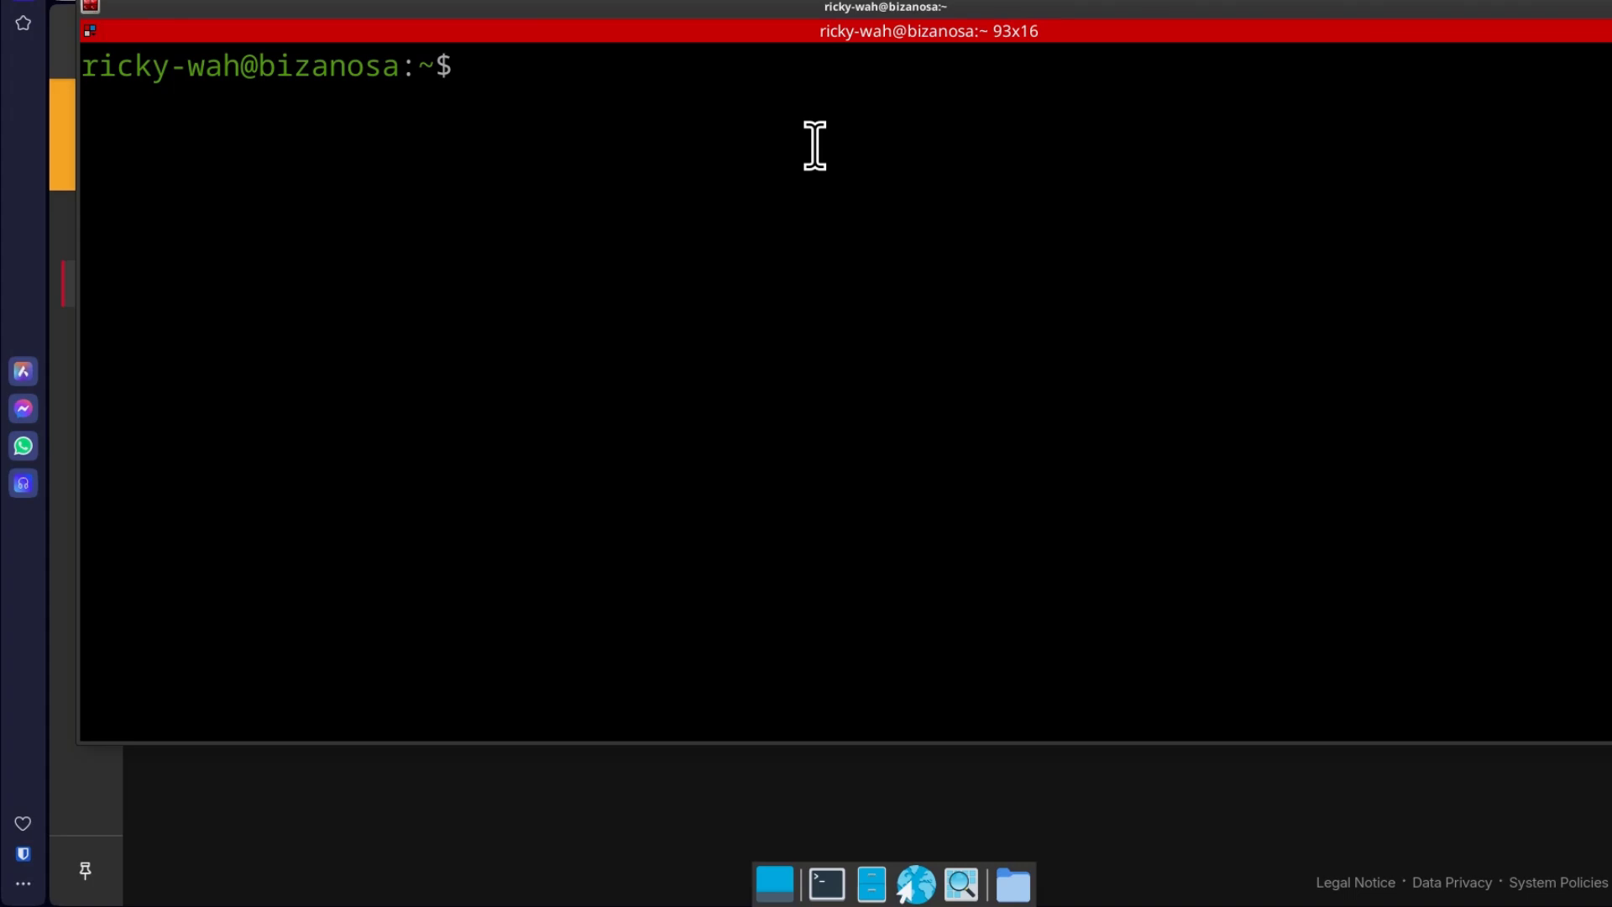
Step: Start an SSH connection as root to 37.27.243.138
text(ssh)
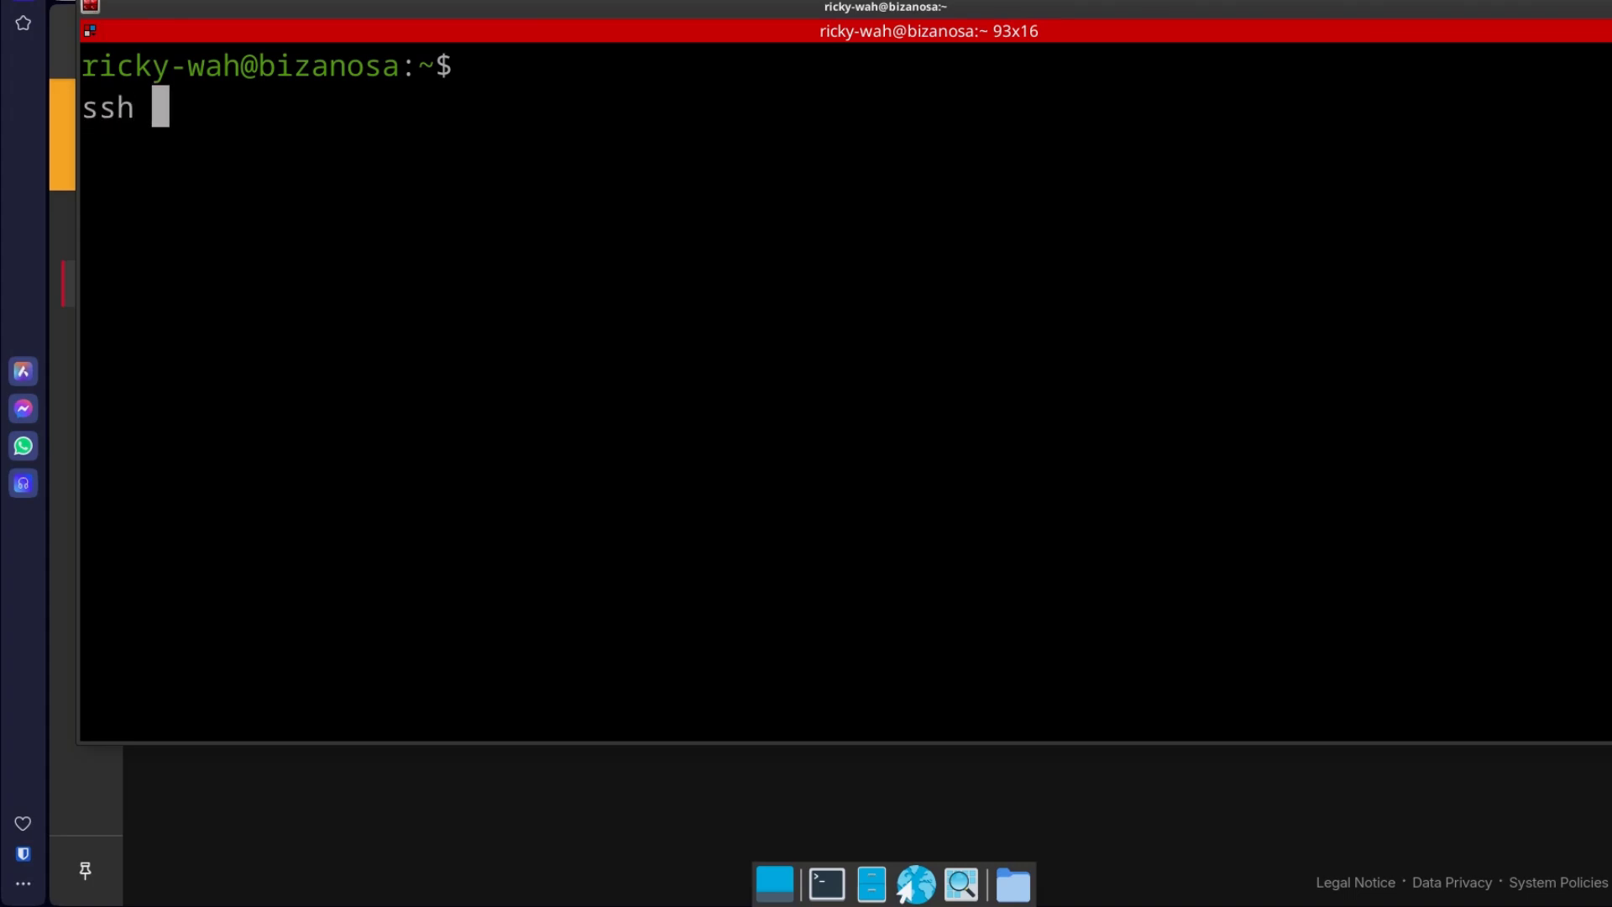
text(roo)
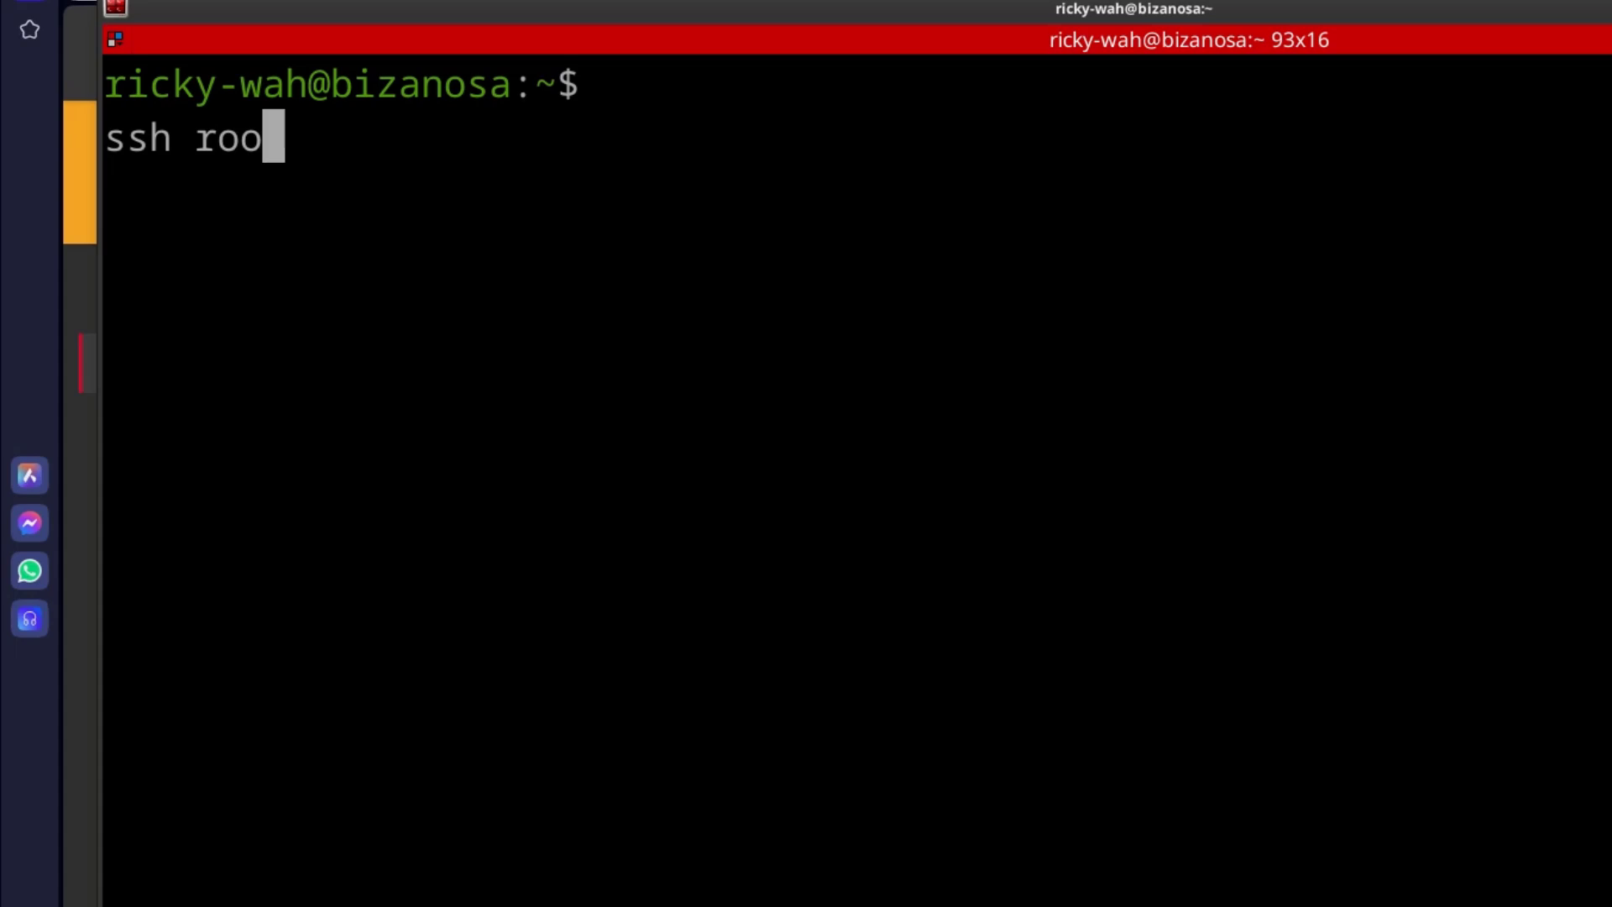
text(t@)
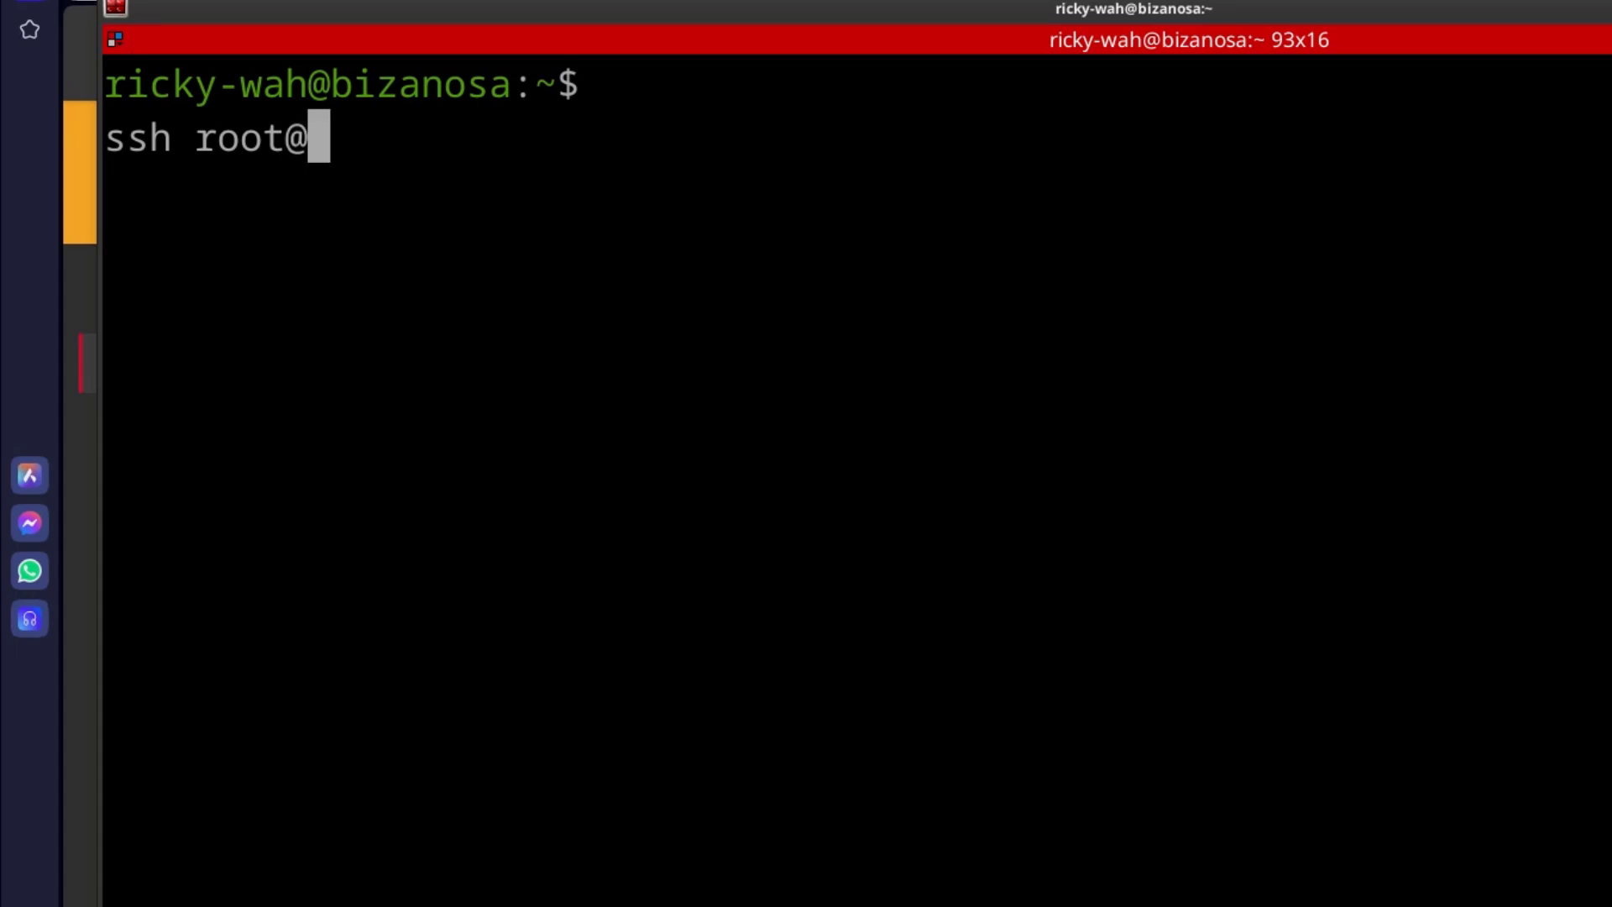
text(37.27.243.138)
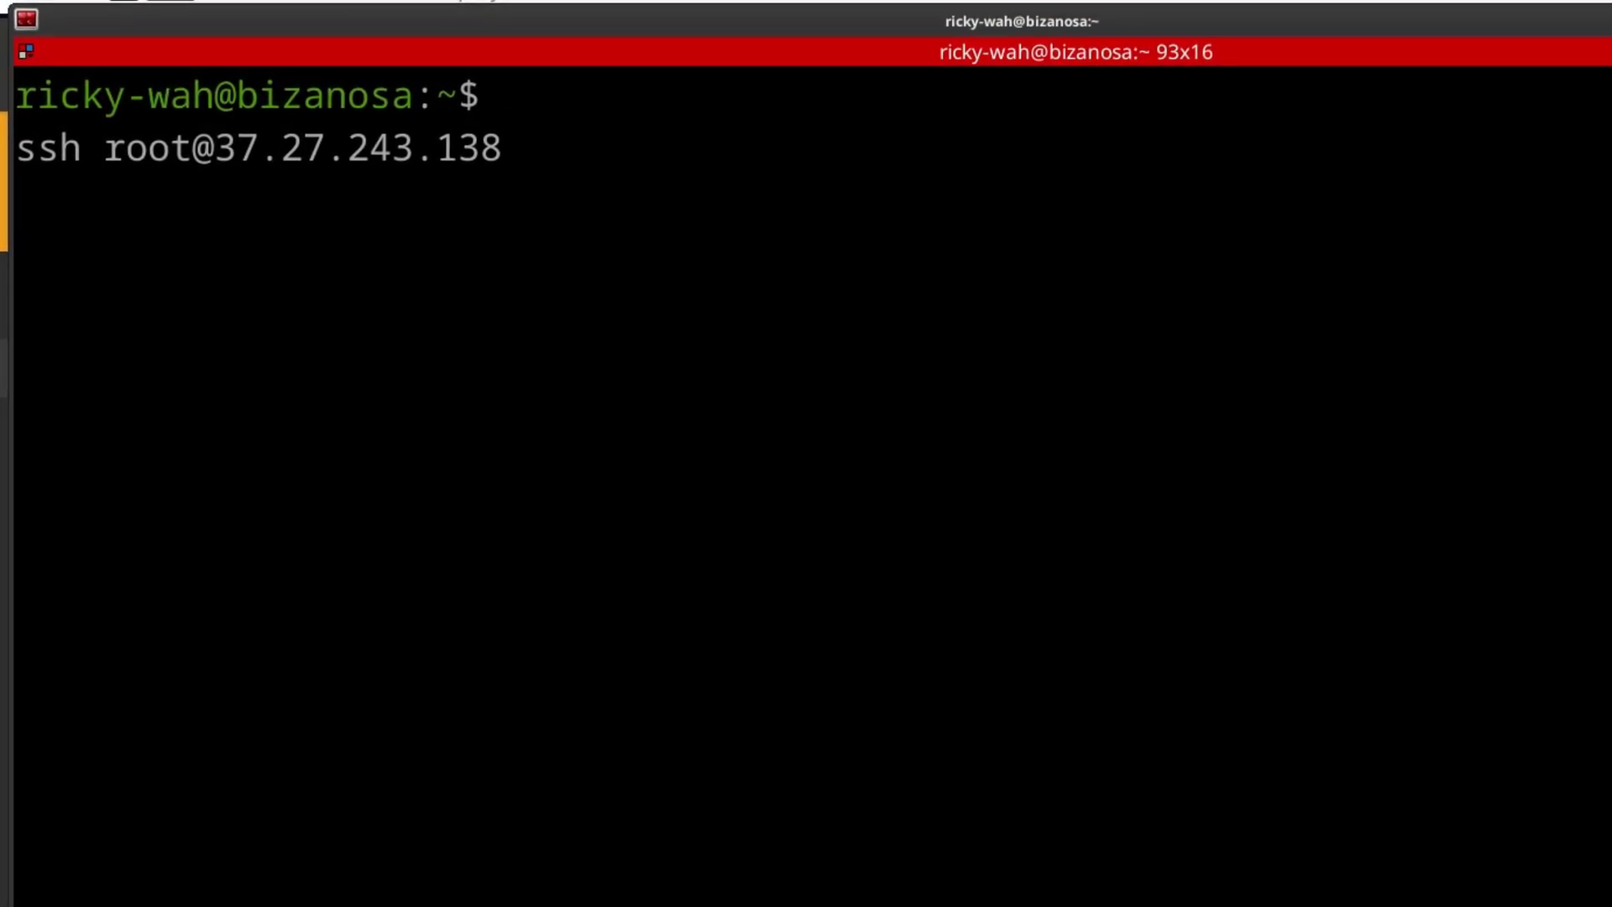
key(Return)
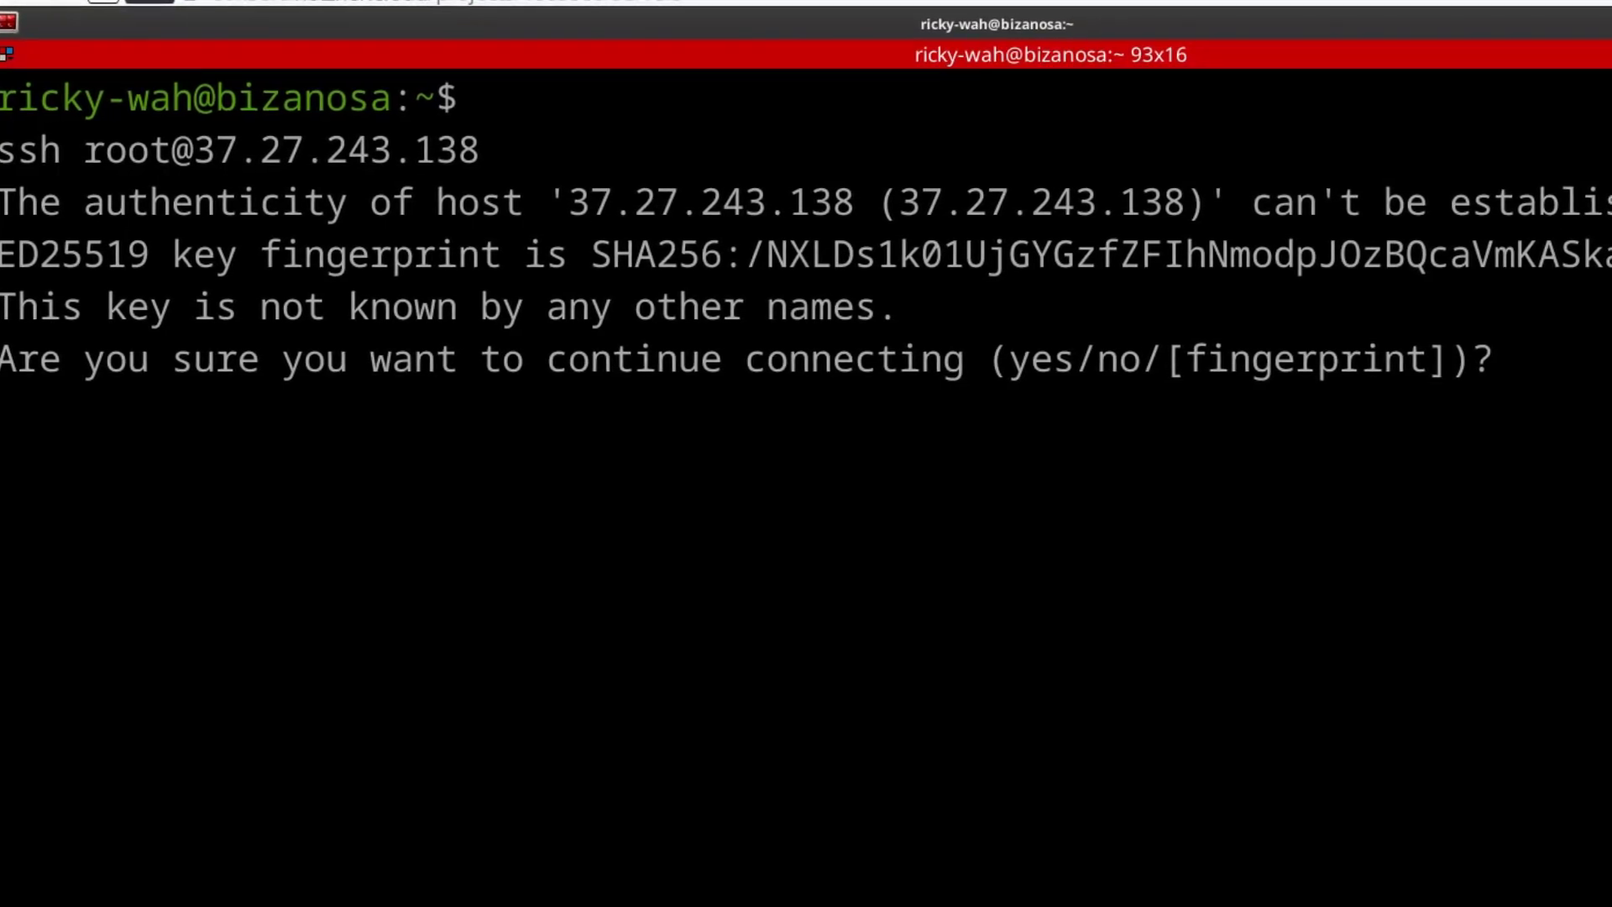
Step: Answer yes to trust the server's host key fingerprint
text(yes)
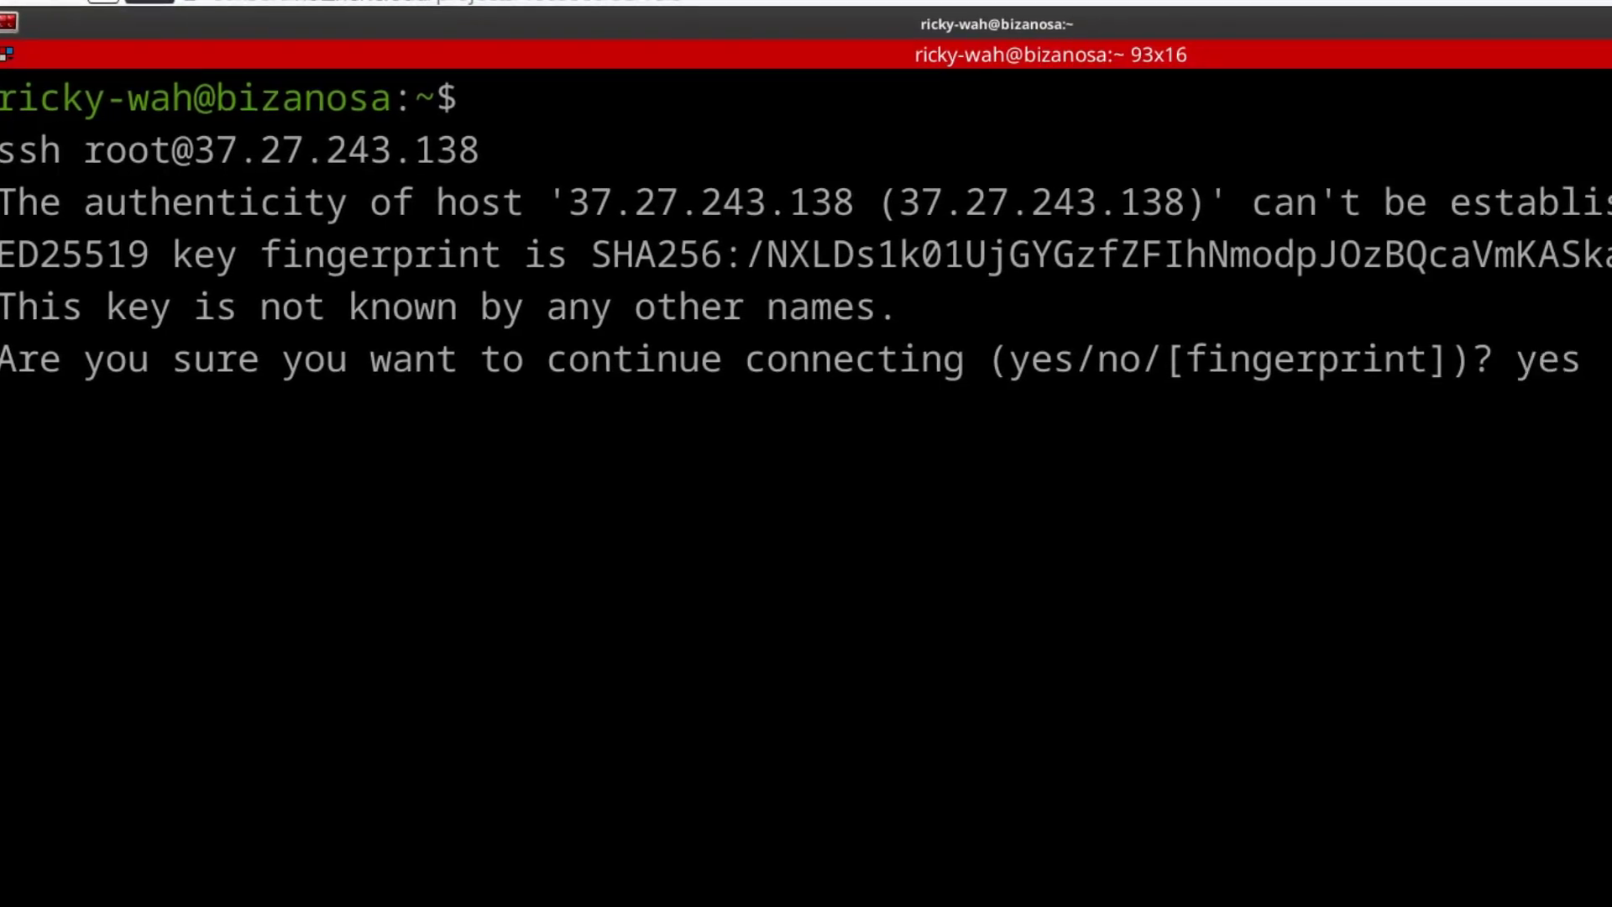
key(Return)
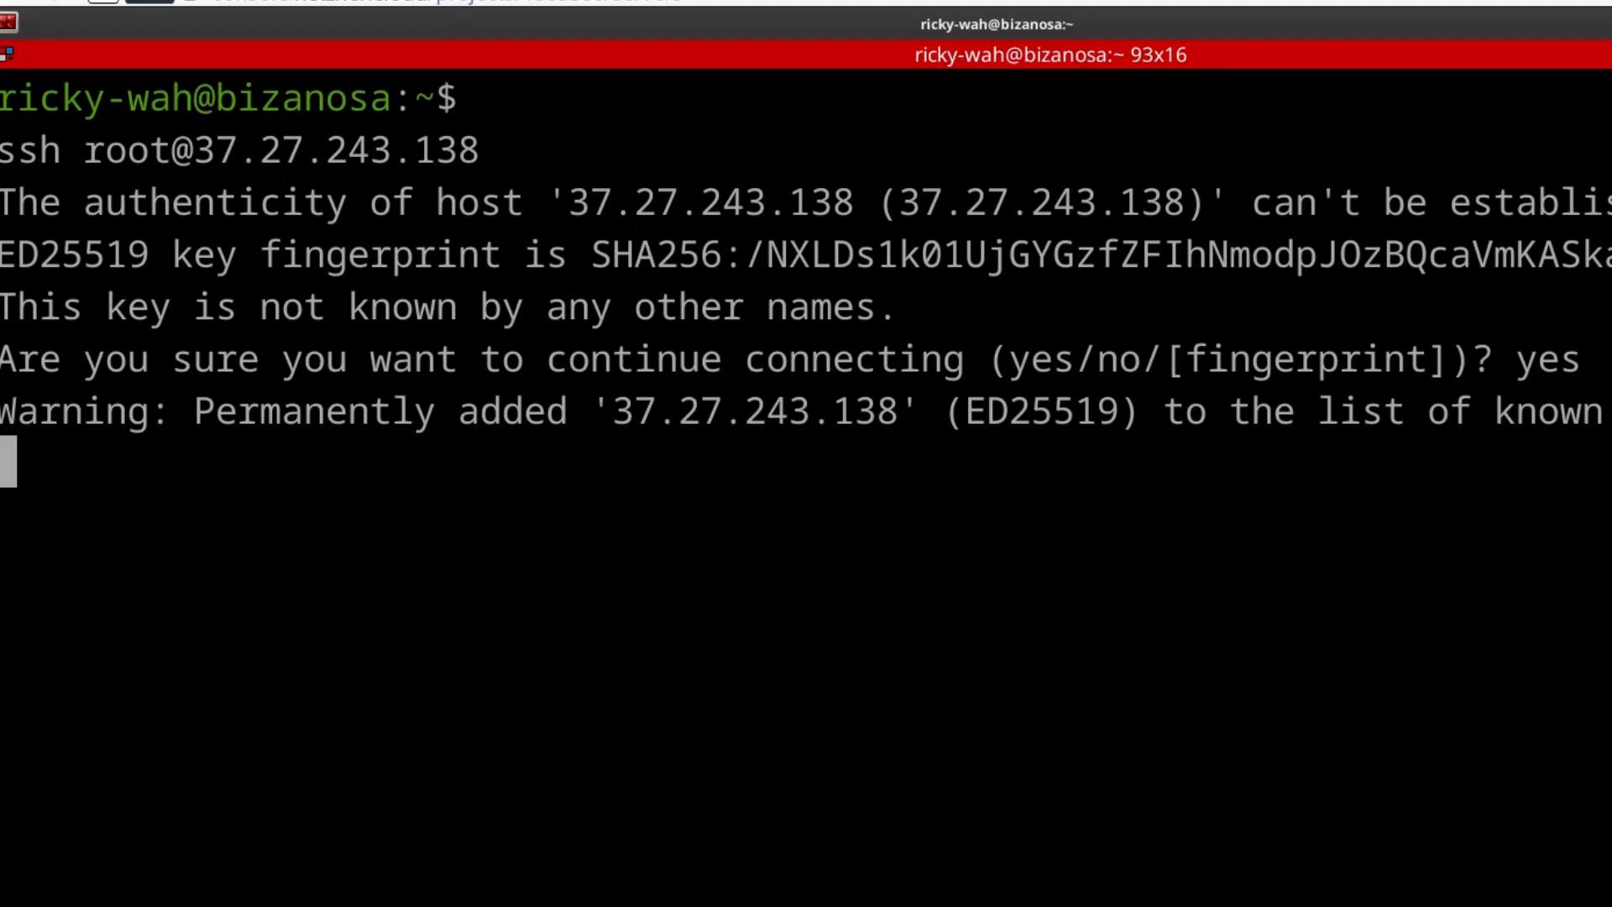
key(Return)
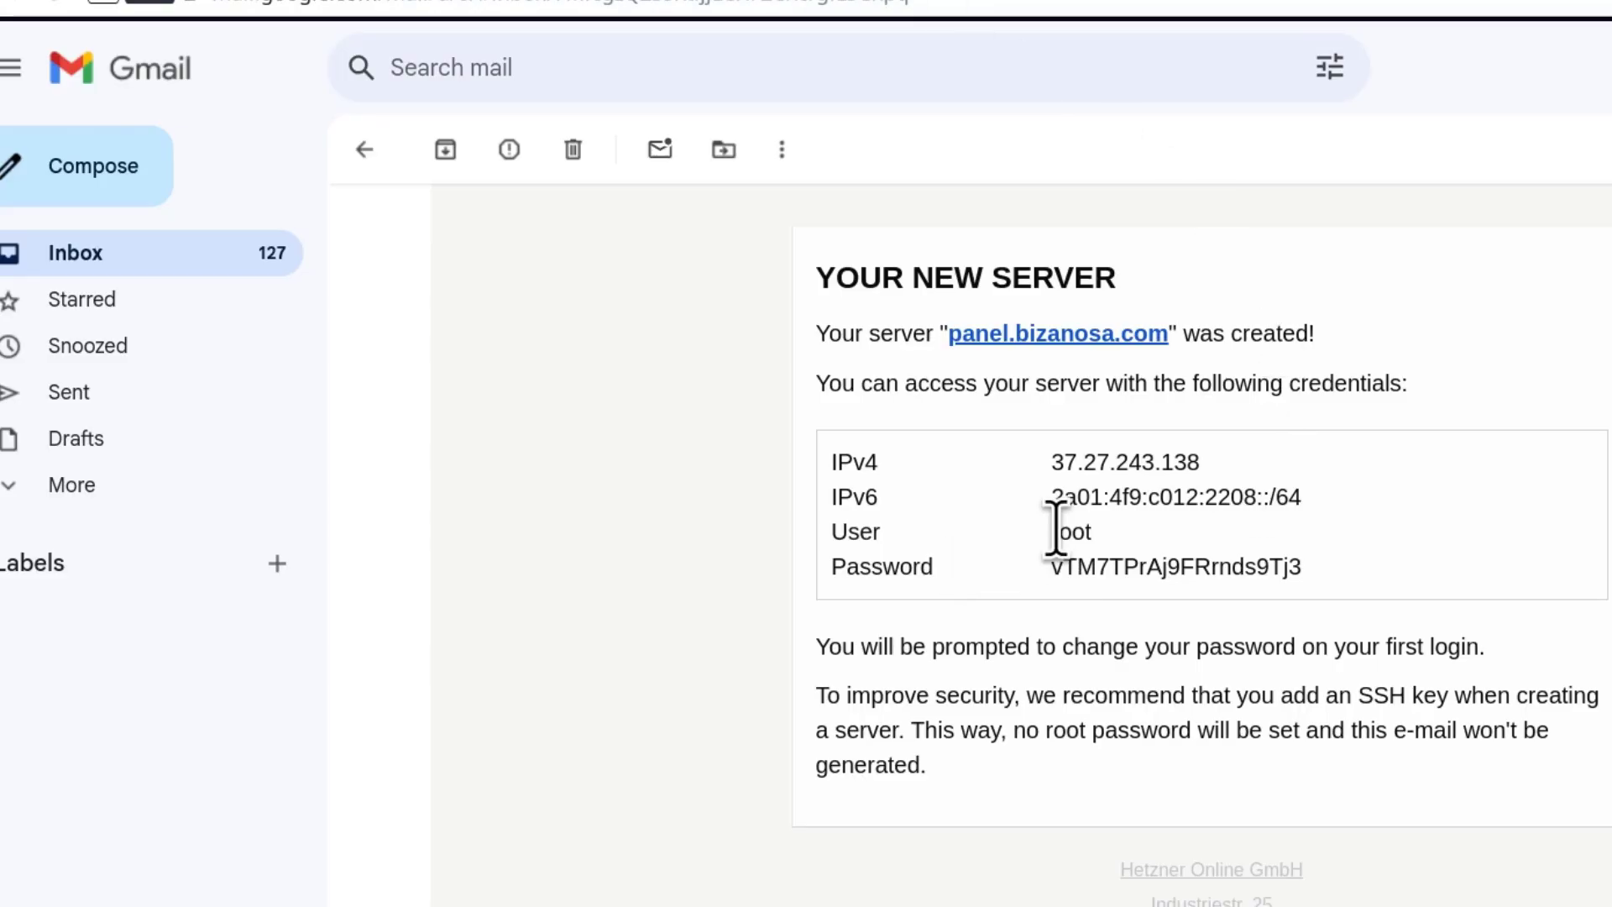
Step: Select the root password in the Hetzner 'Your new server' e-mail to copy it
double_click(1175, 566)
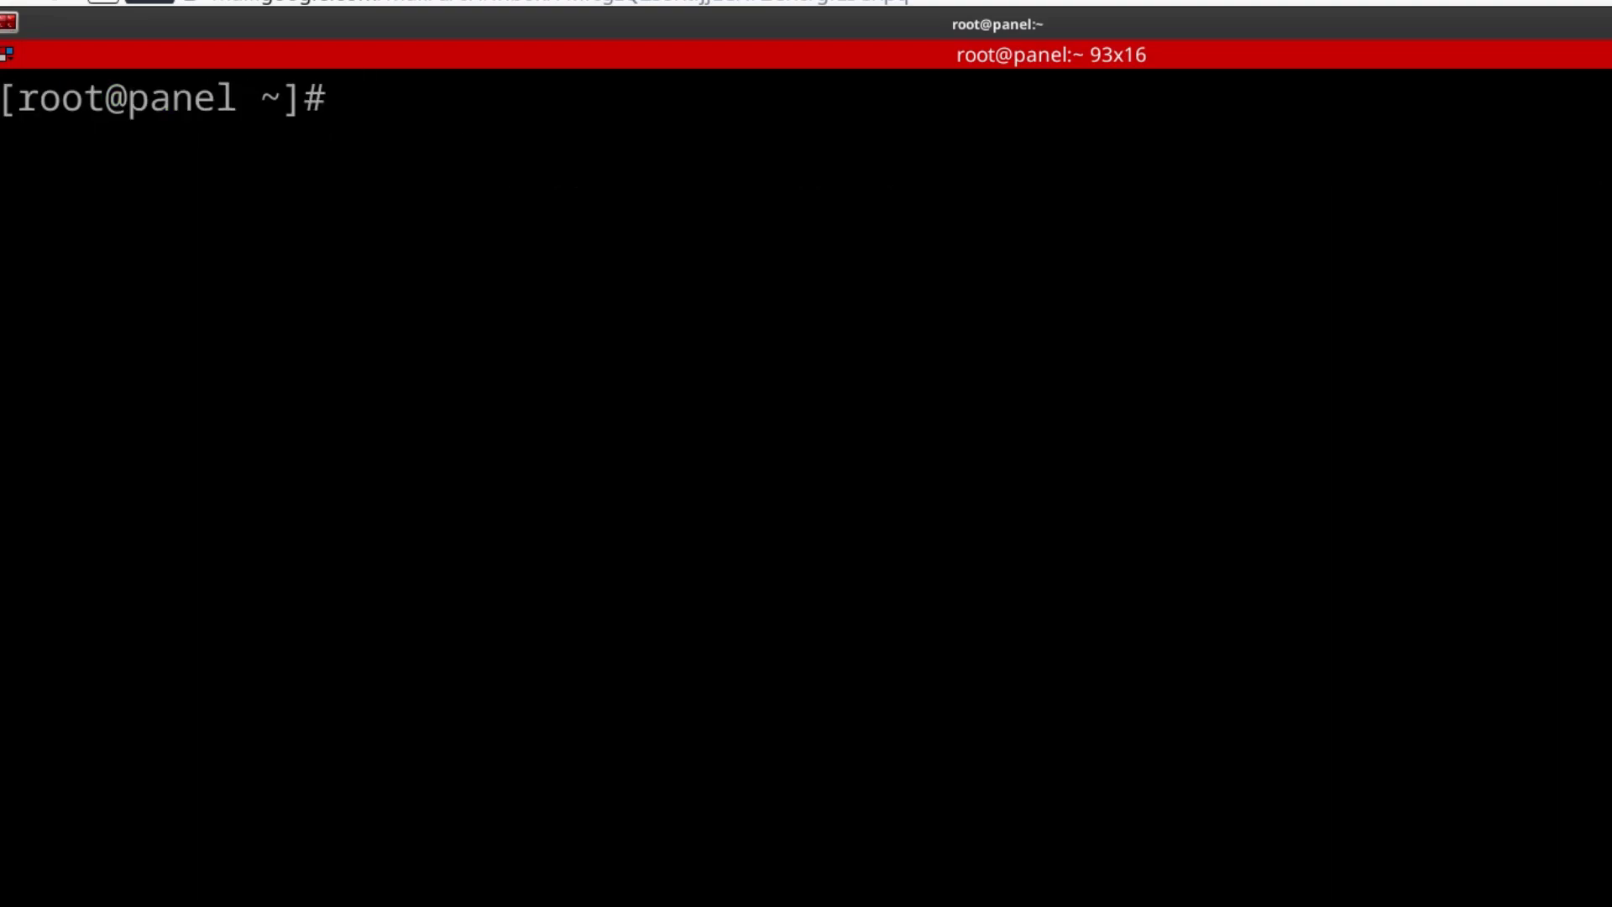
Step: Run dnf upgrade on the server and answer y to proceed with the package update
text(dnf u)
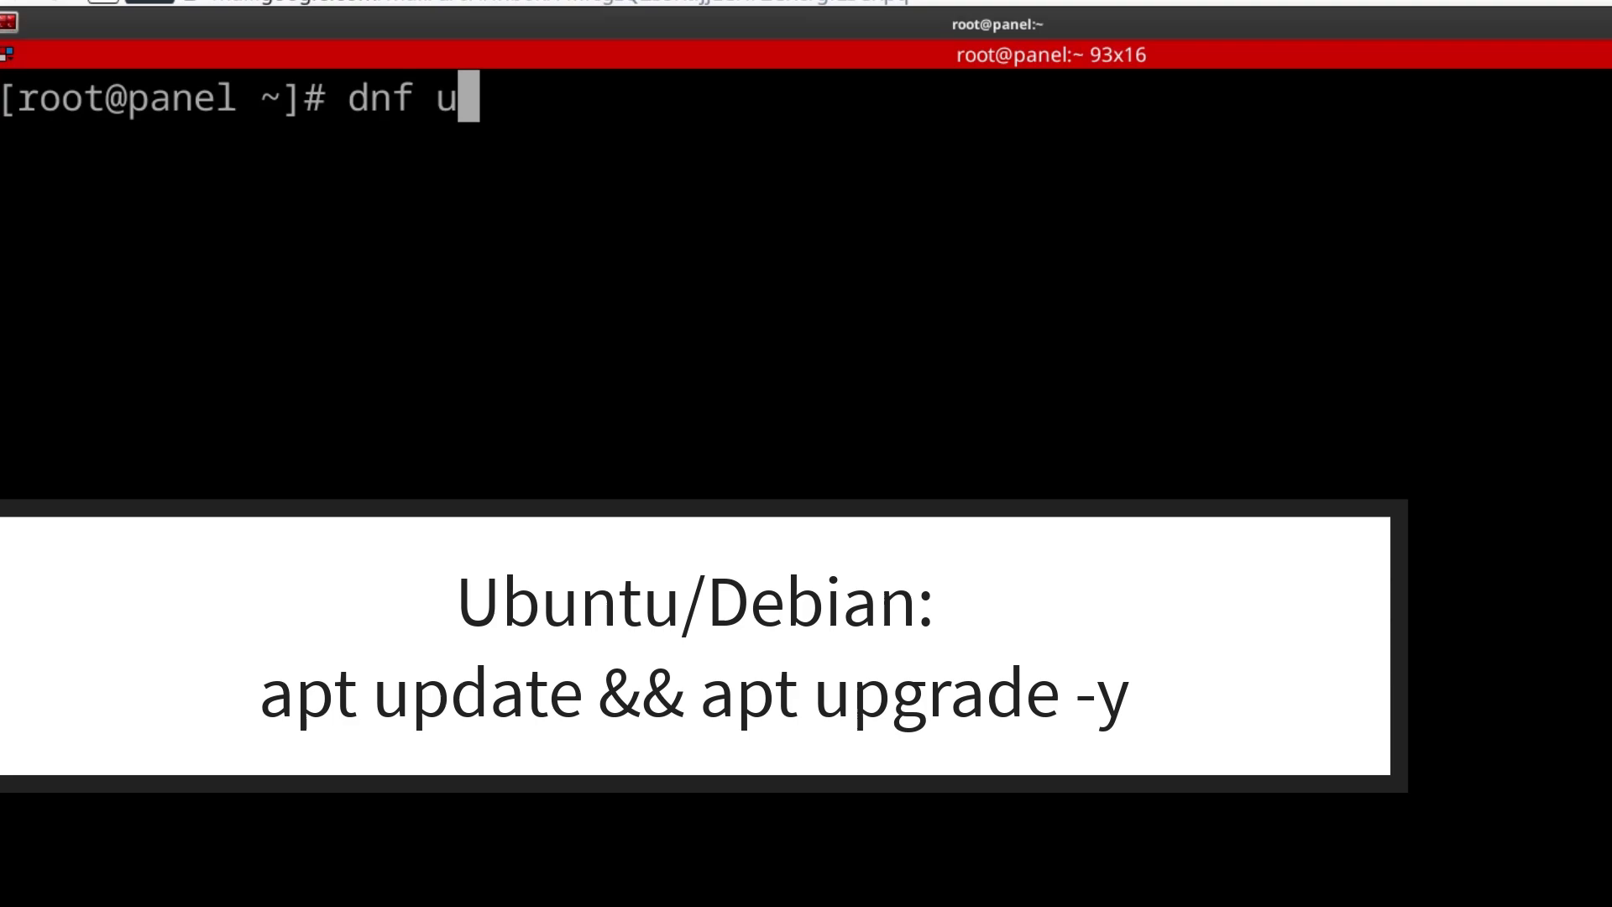
text(p)
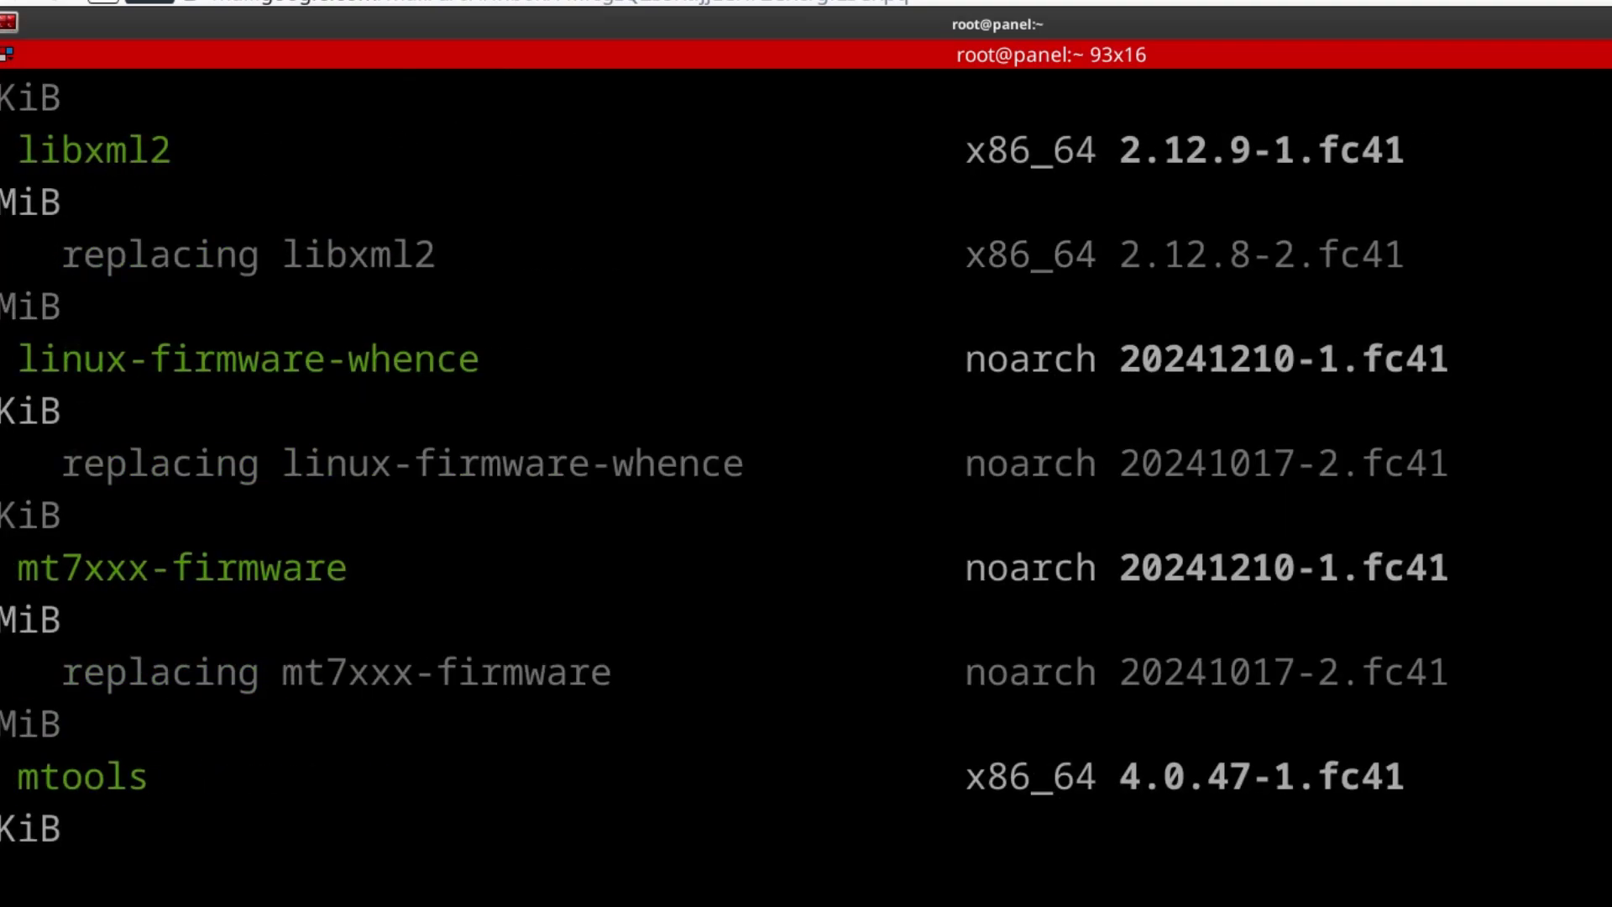
scroll(down, 3)
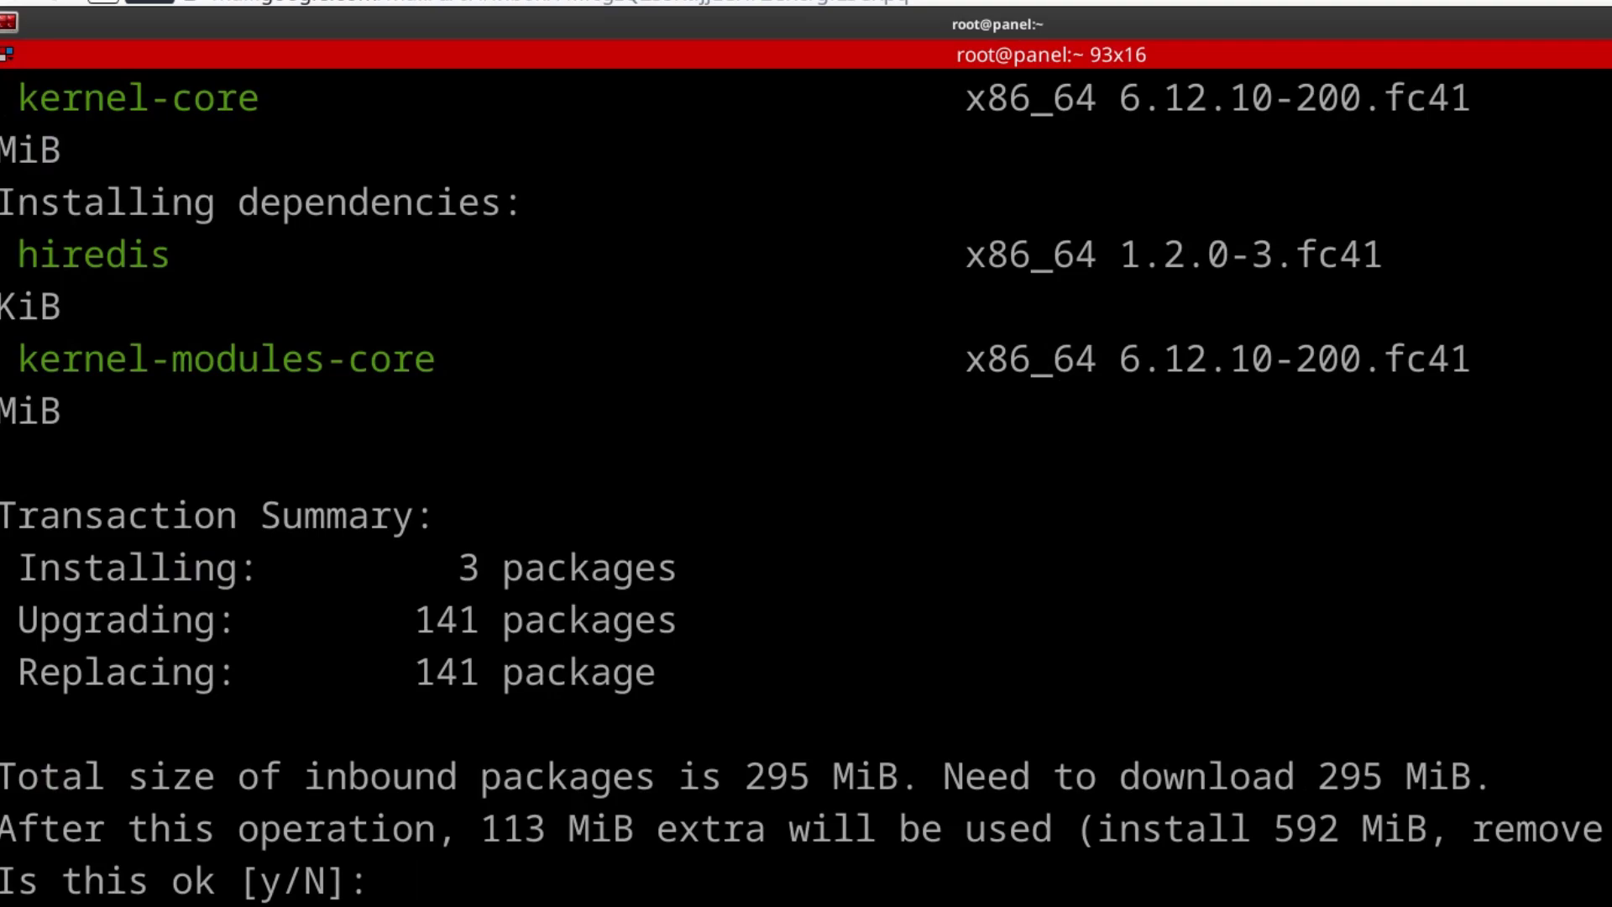
text(y)
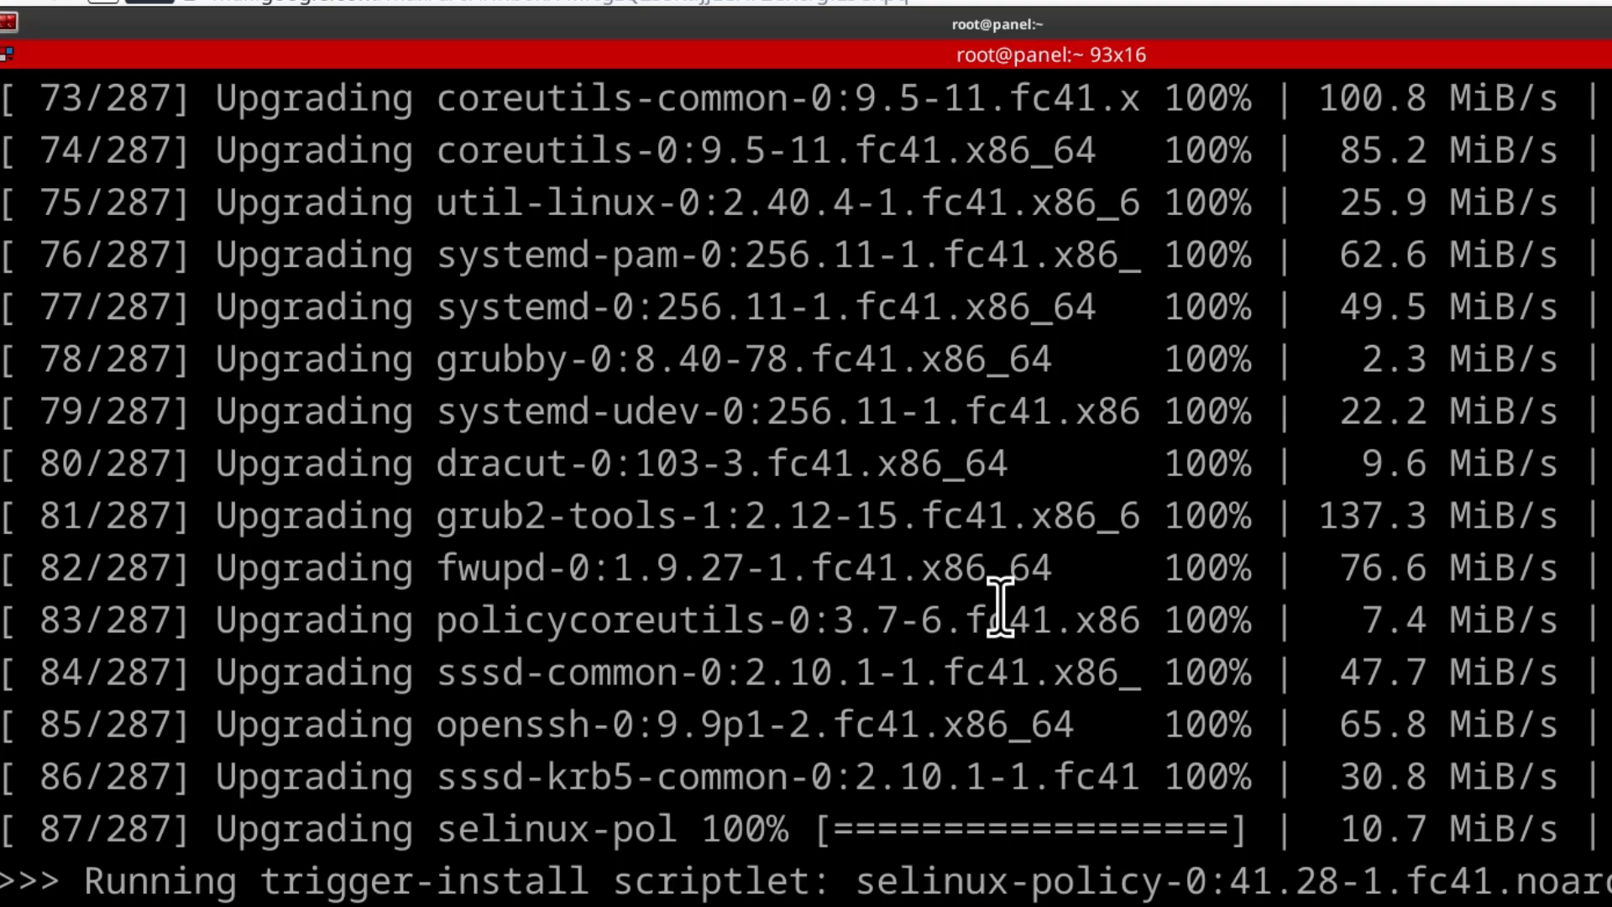
Step: Interrupt the running upgrade with Ctrl+C and exit the root shell
key(ctrl+c)
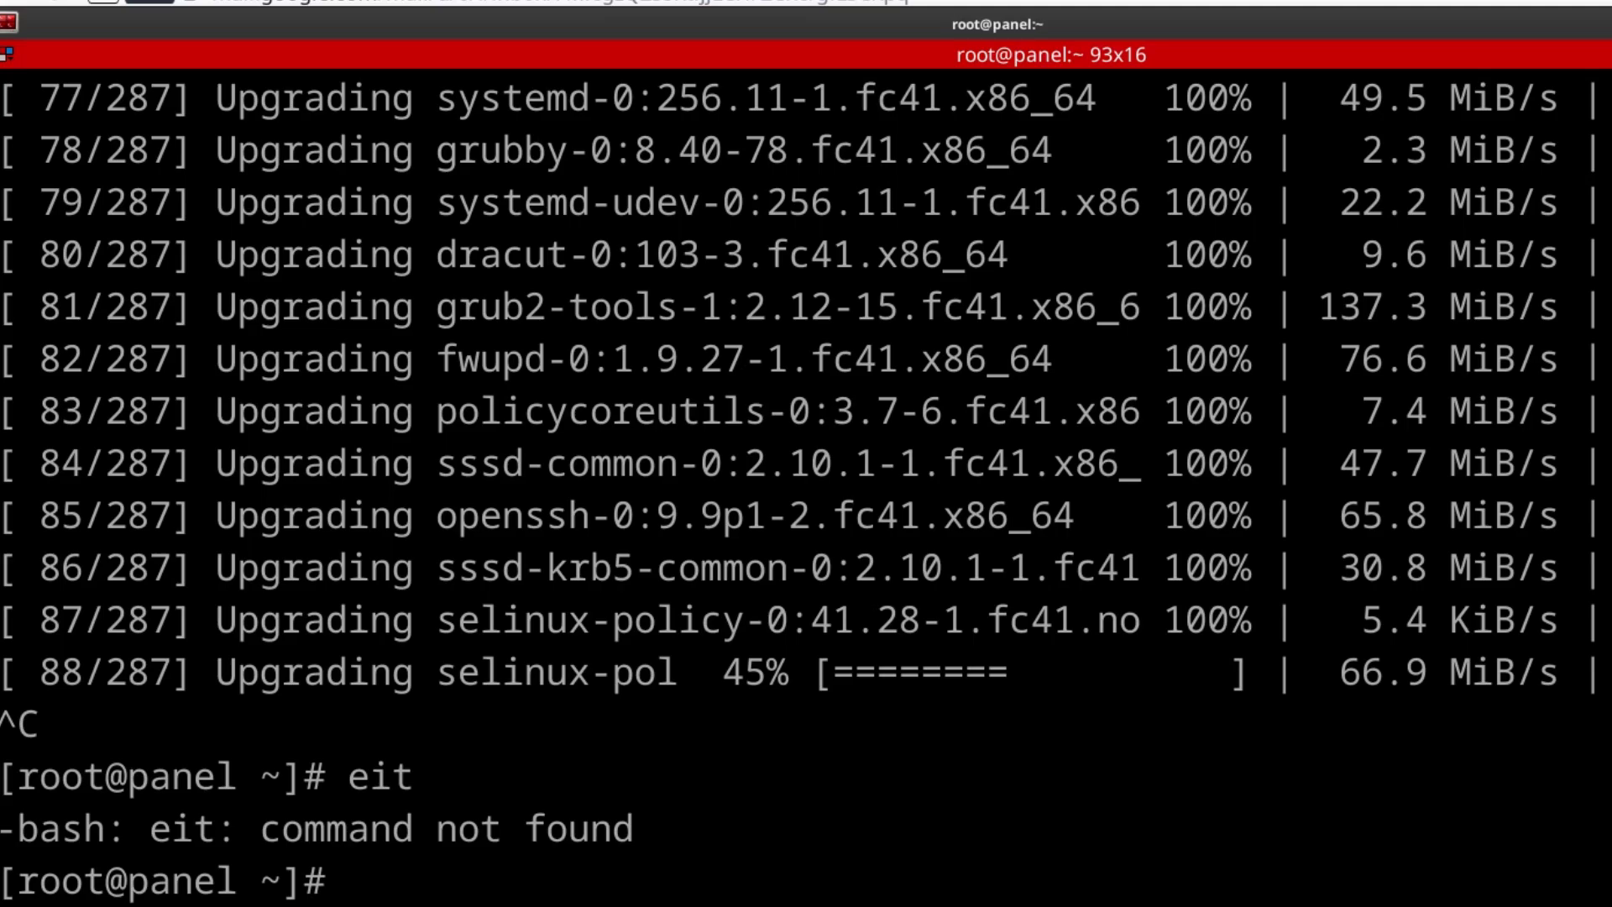
text(exit)
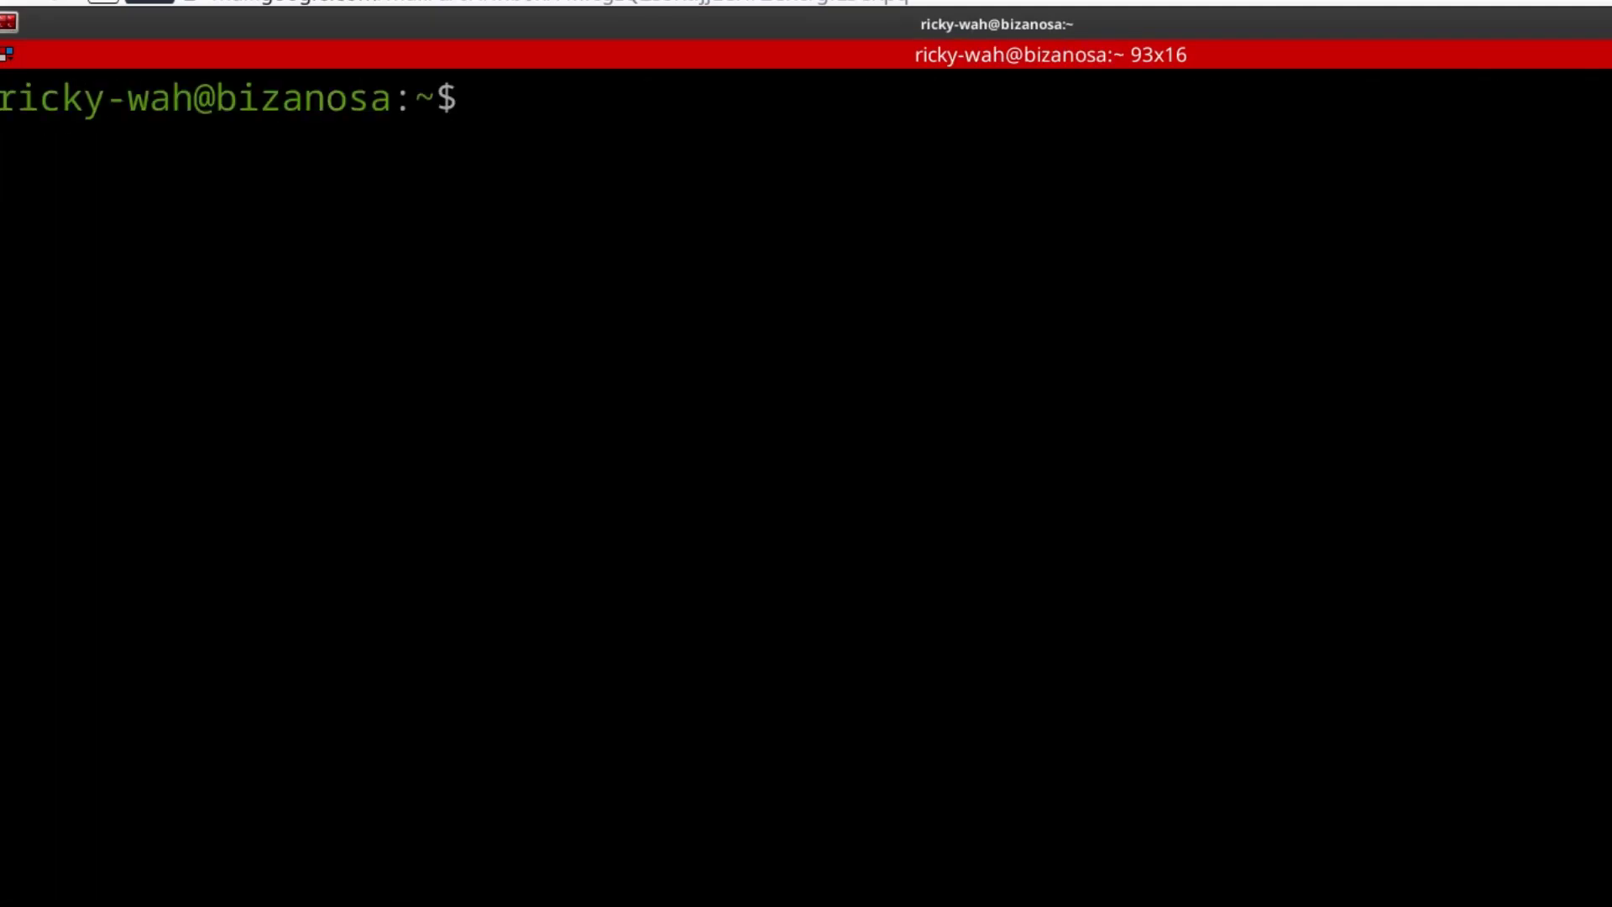
Step: Remove the stored host key for 37.27.243.138 with ssh-keygen -R
text(ssh-keygen -R 37.27.243.138)
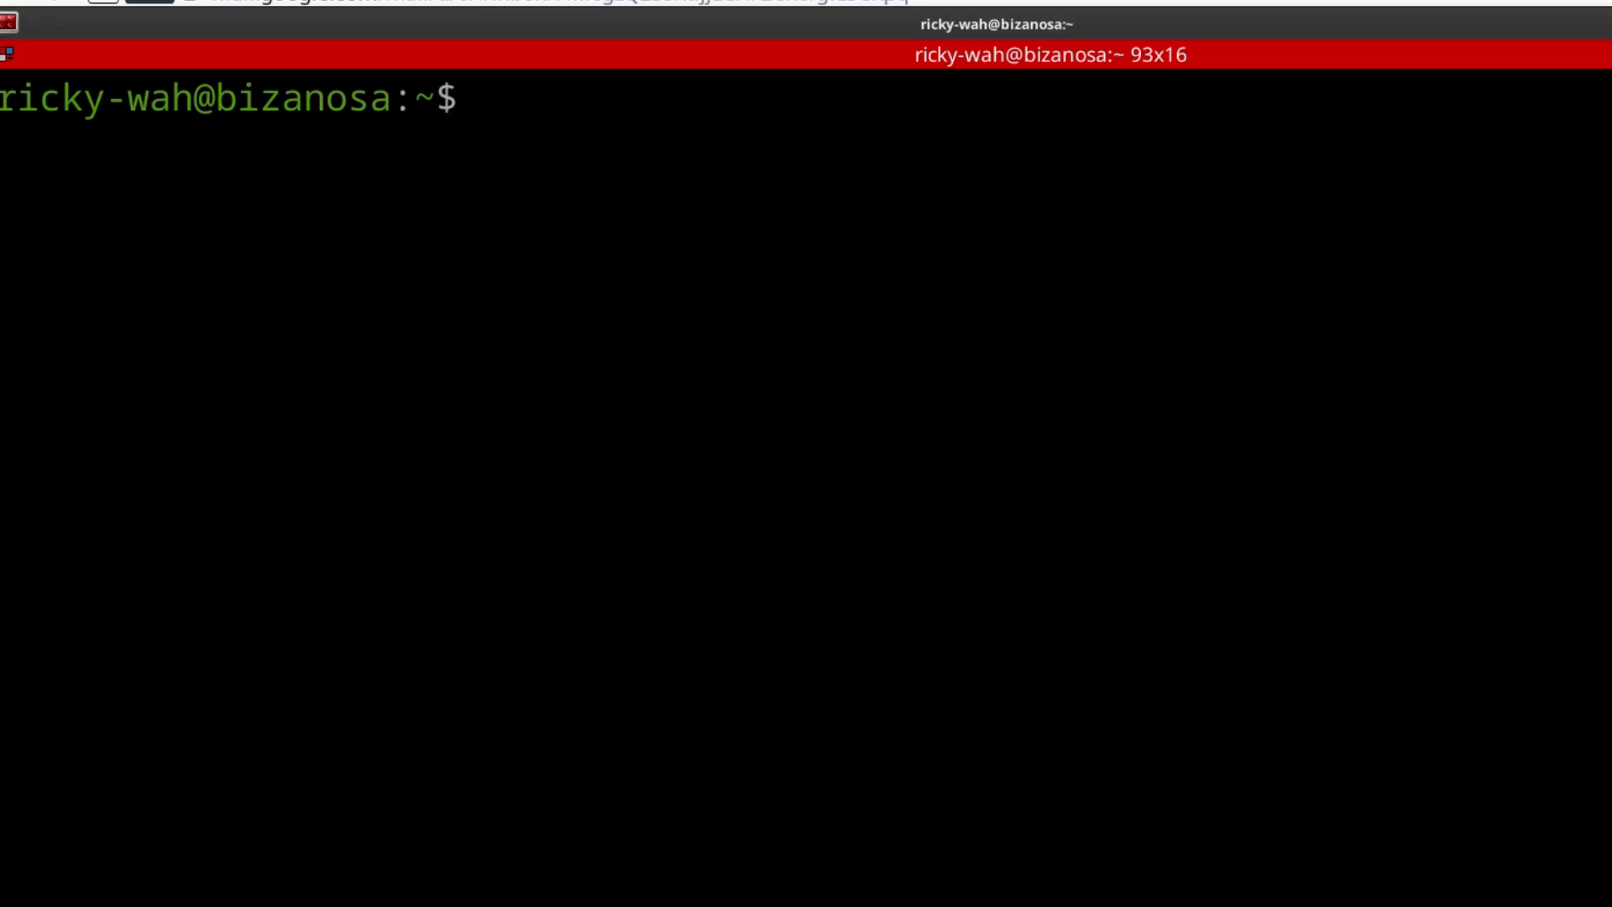
text(ssh-keygen -R 37.27.243.138)
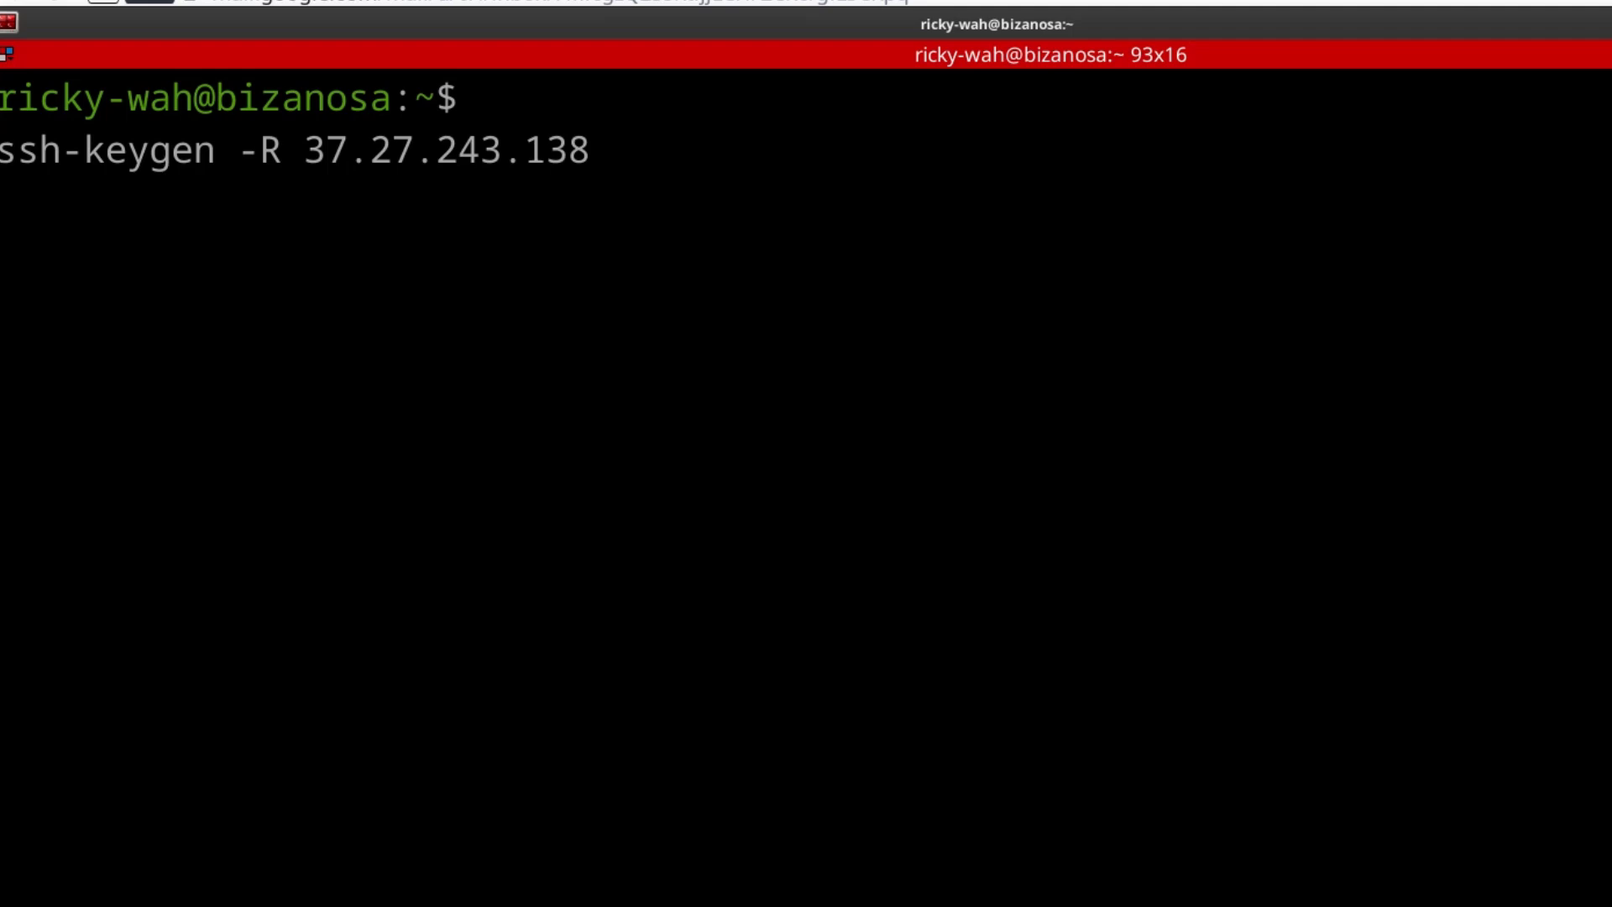
text(ssh root@37.27.243.138)
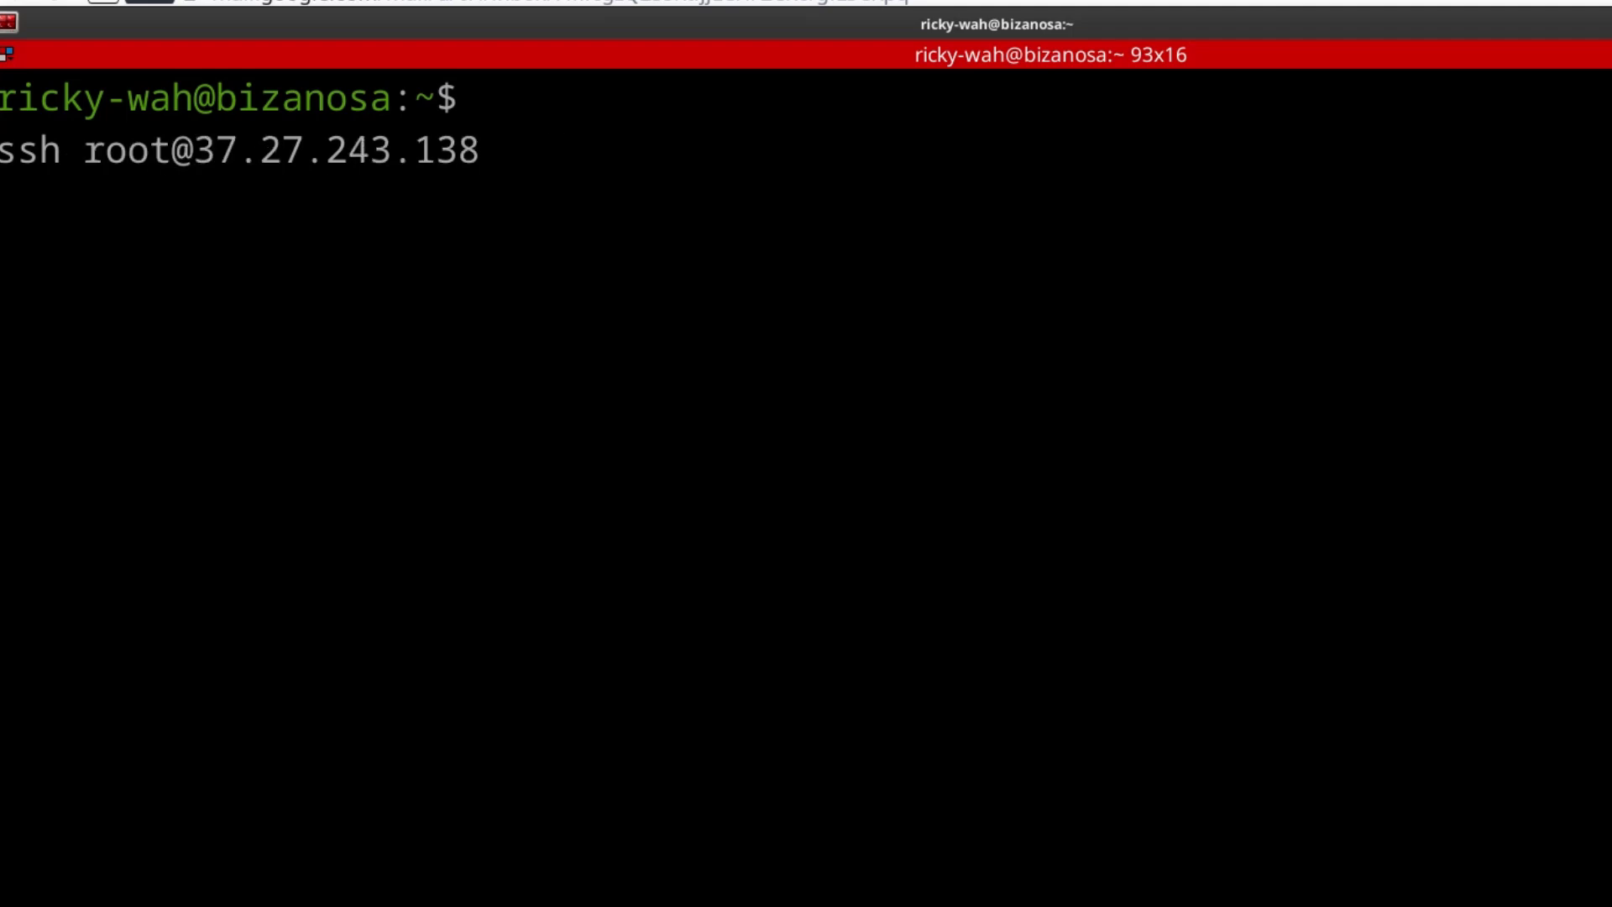
text(-i)
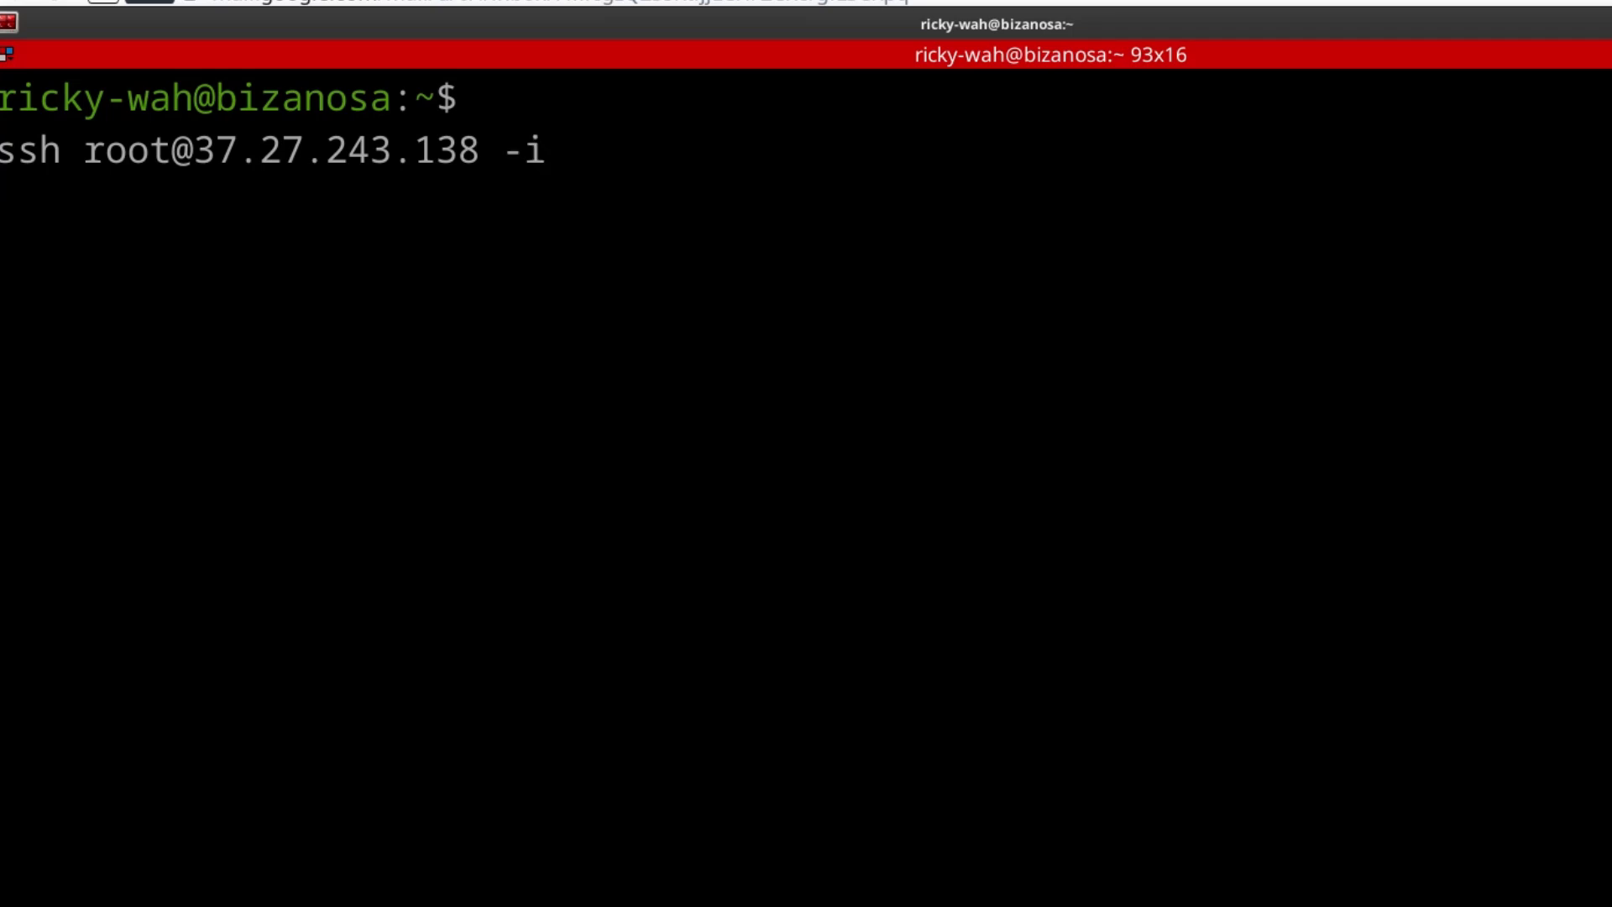
Step: Connect using identity file ~/.ssh/mykey and answer yes at the host-key prompt
text(~)
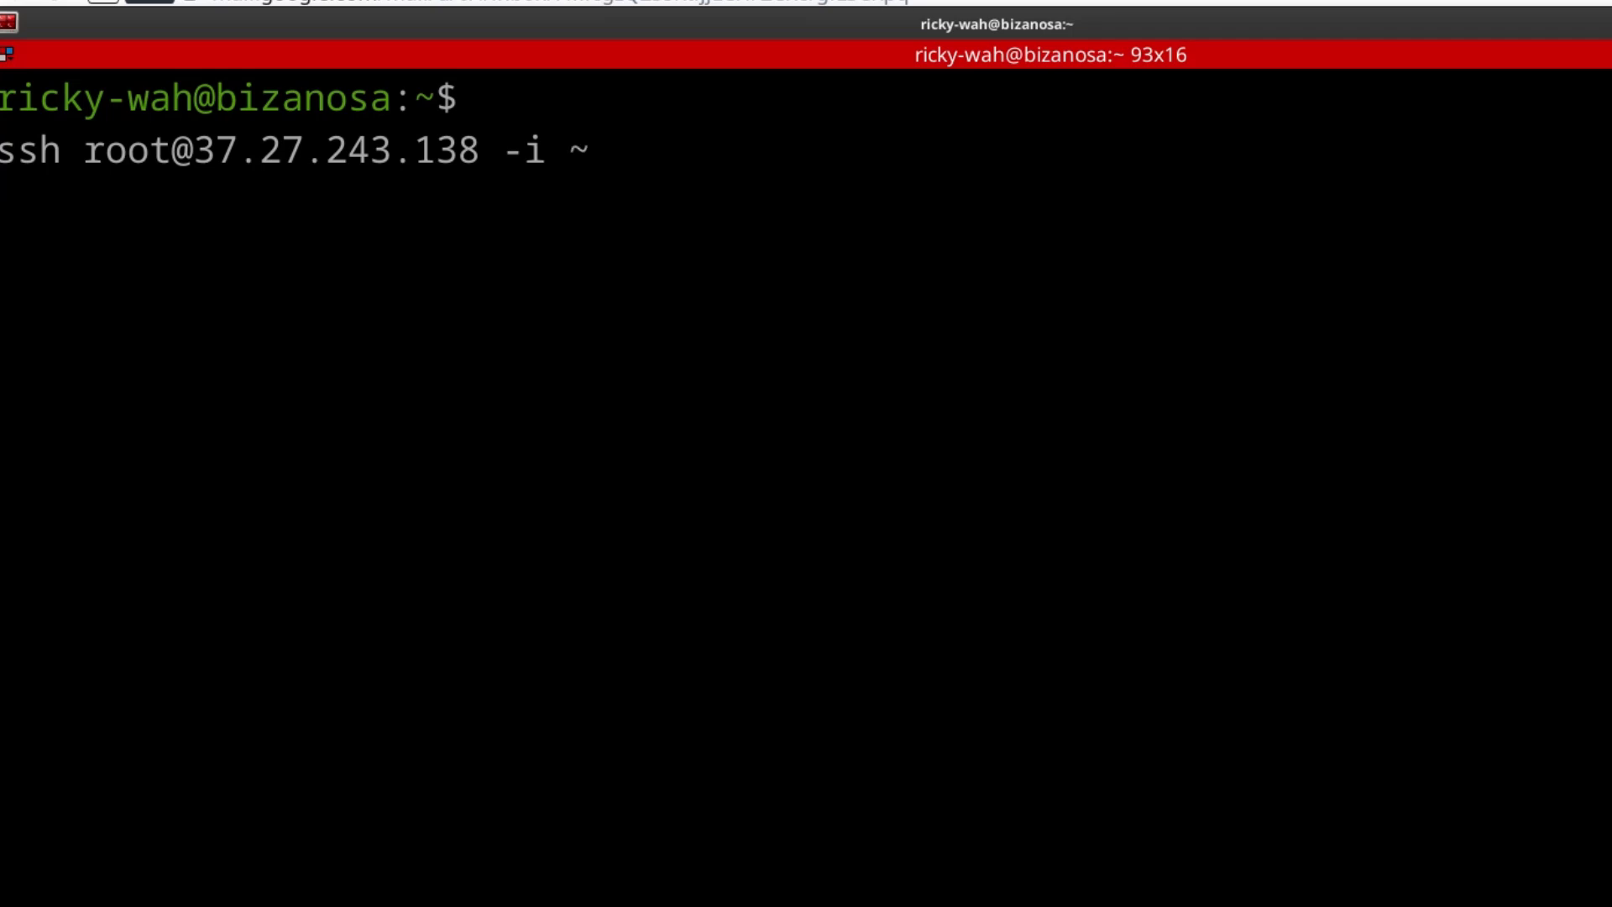
text(/.ss)
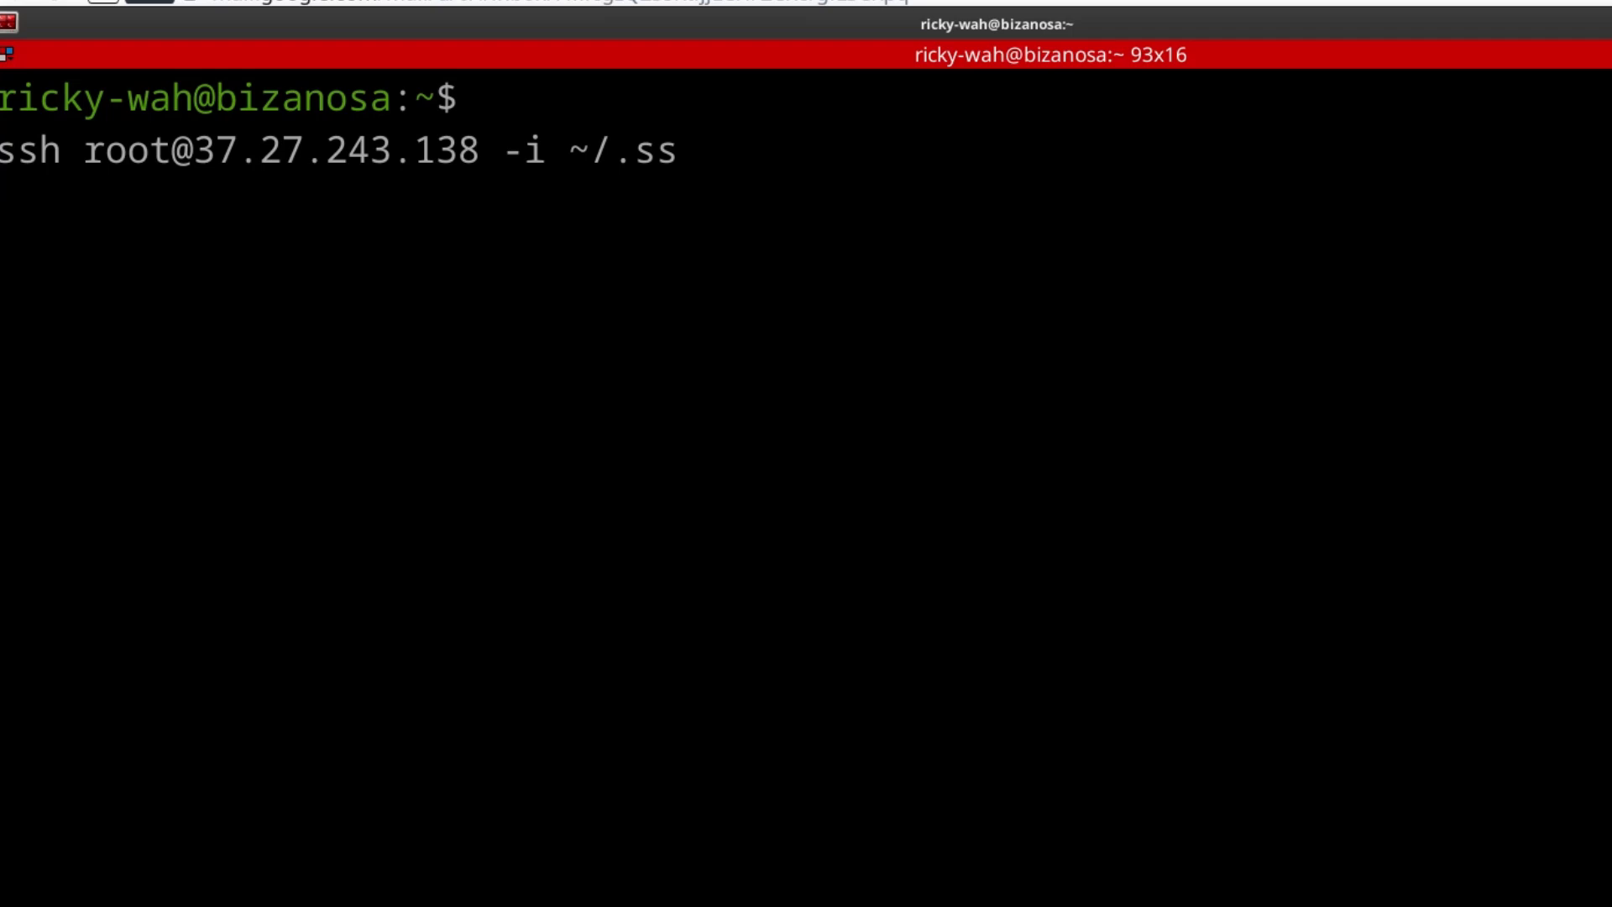
text(h/)
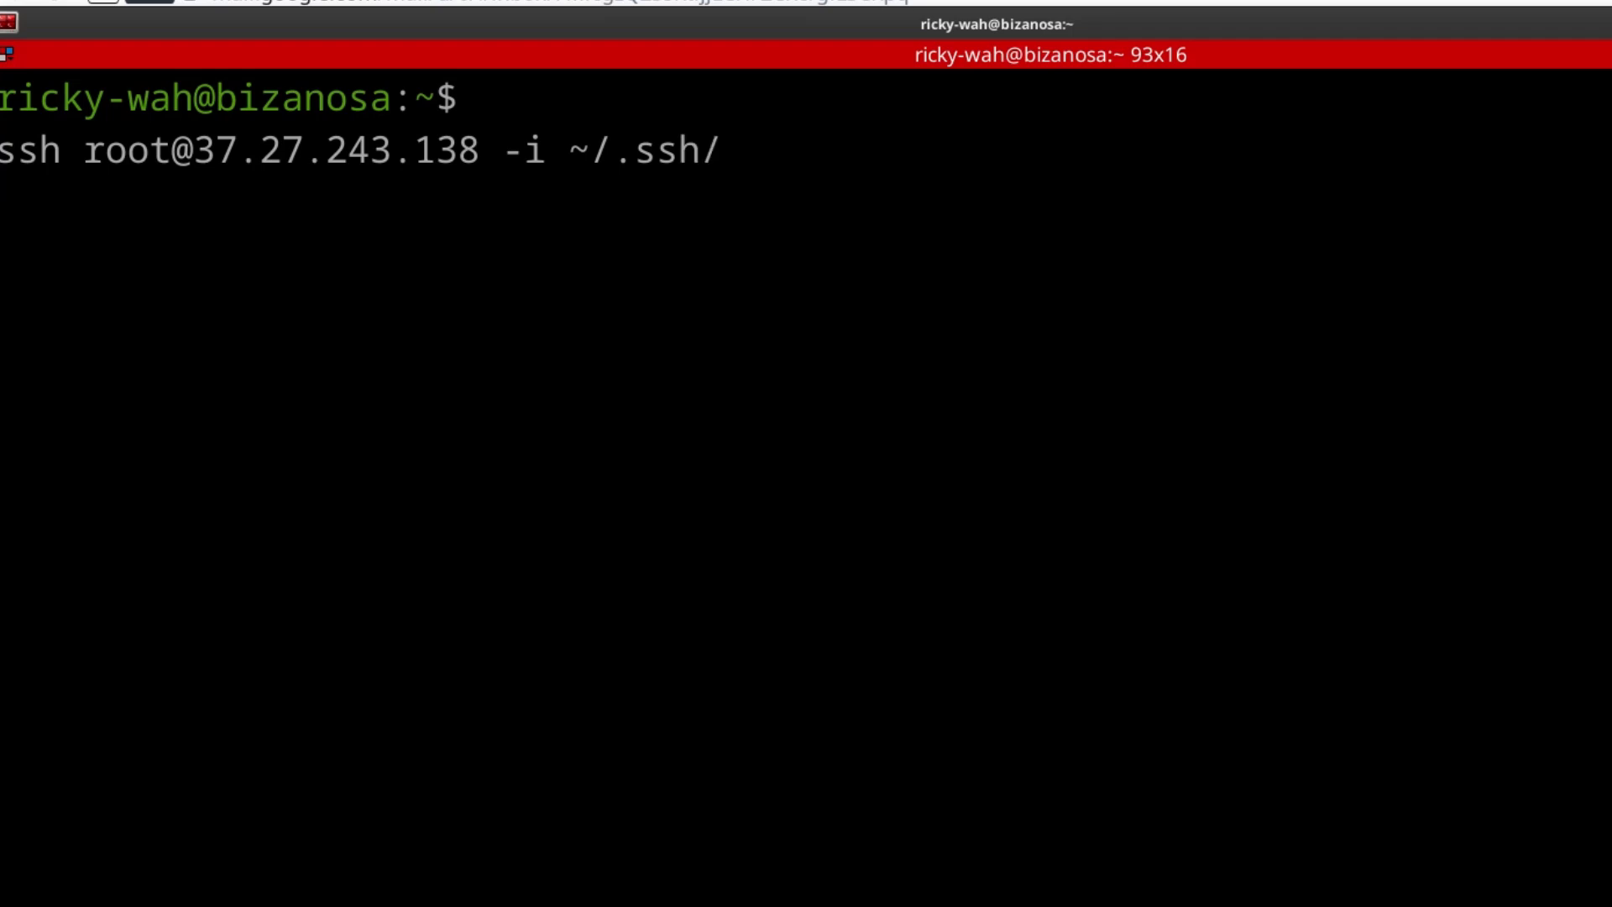
text(m)
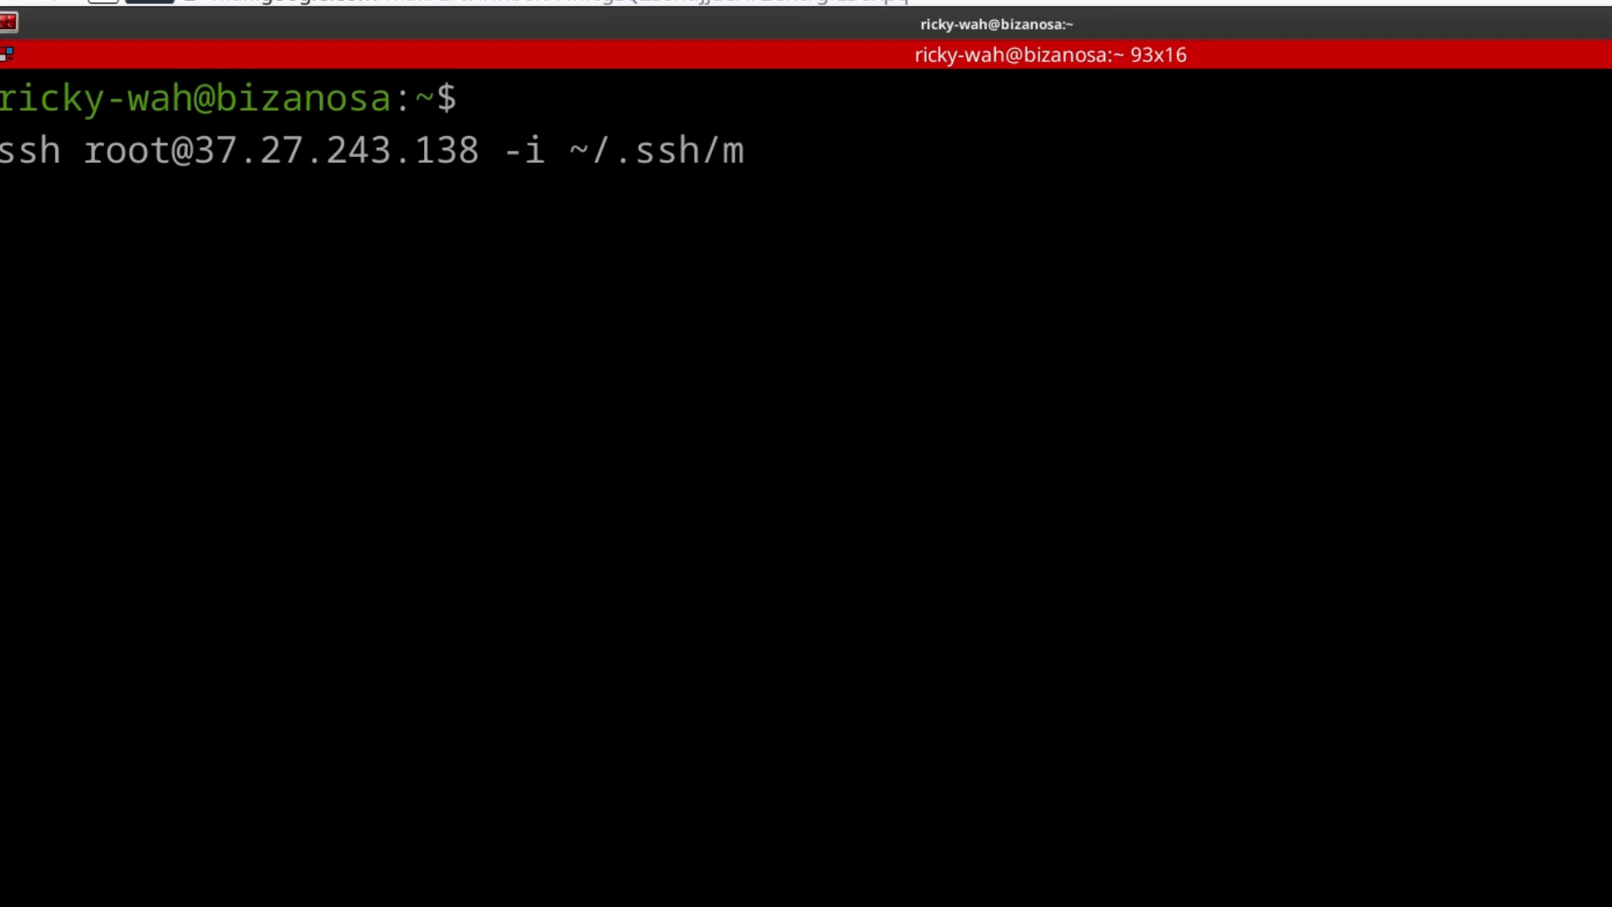
text(ykey)
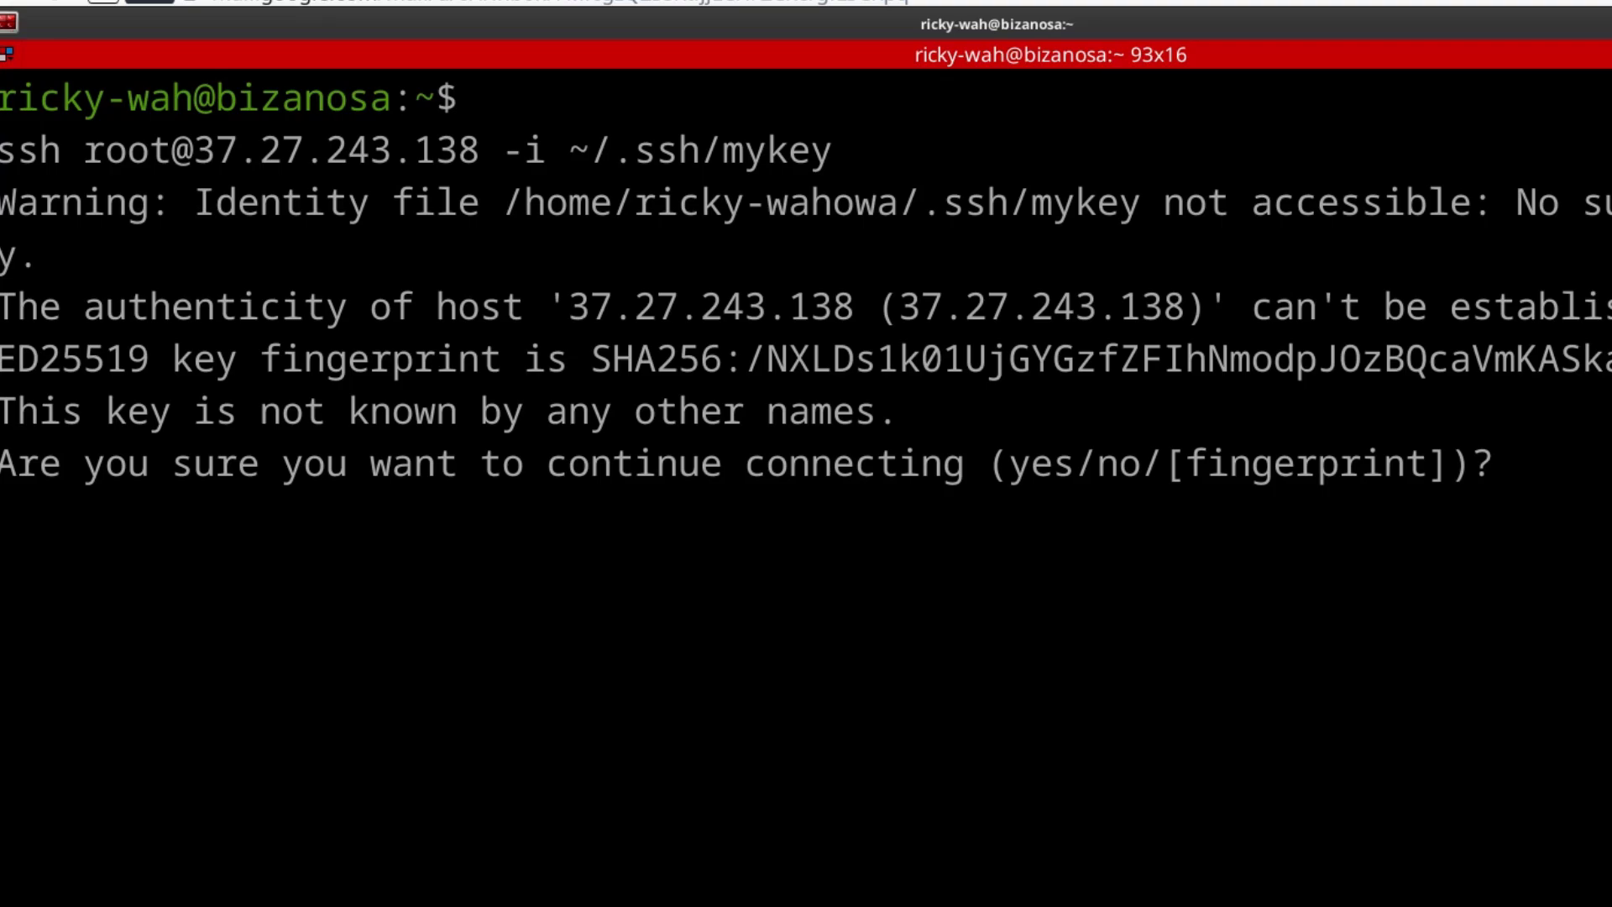
text(yes)
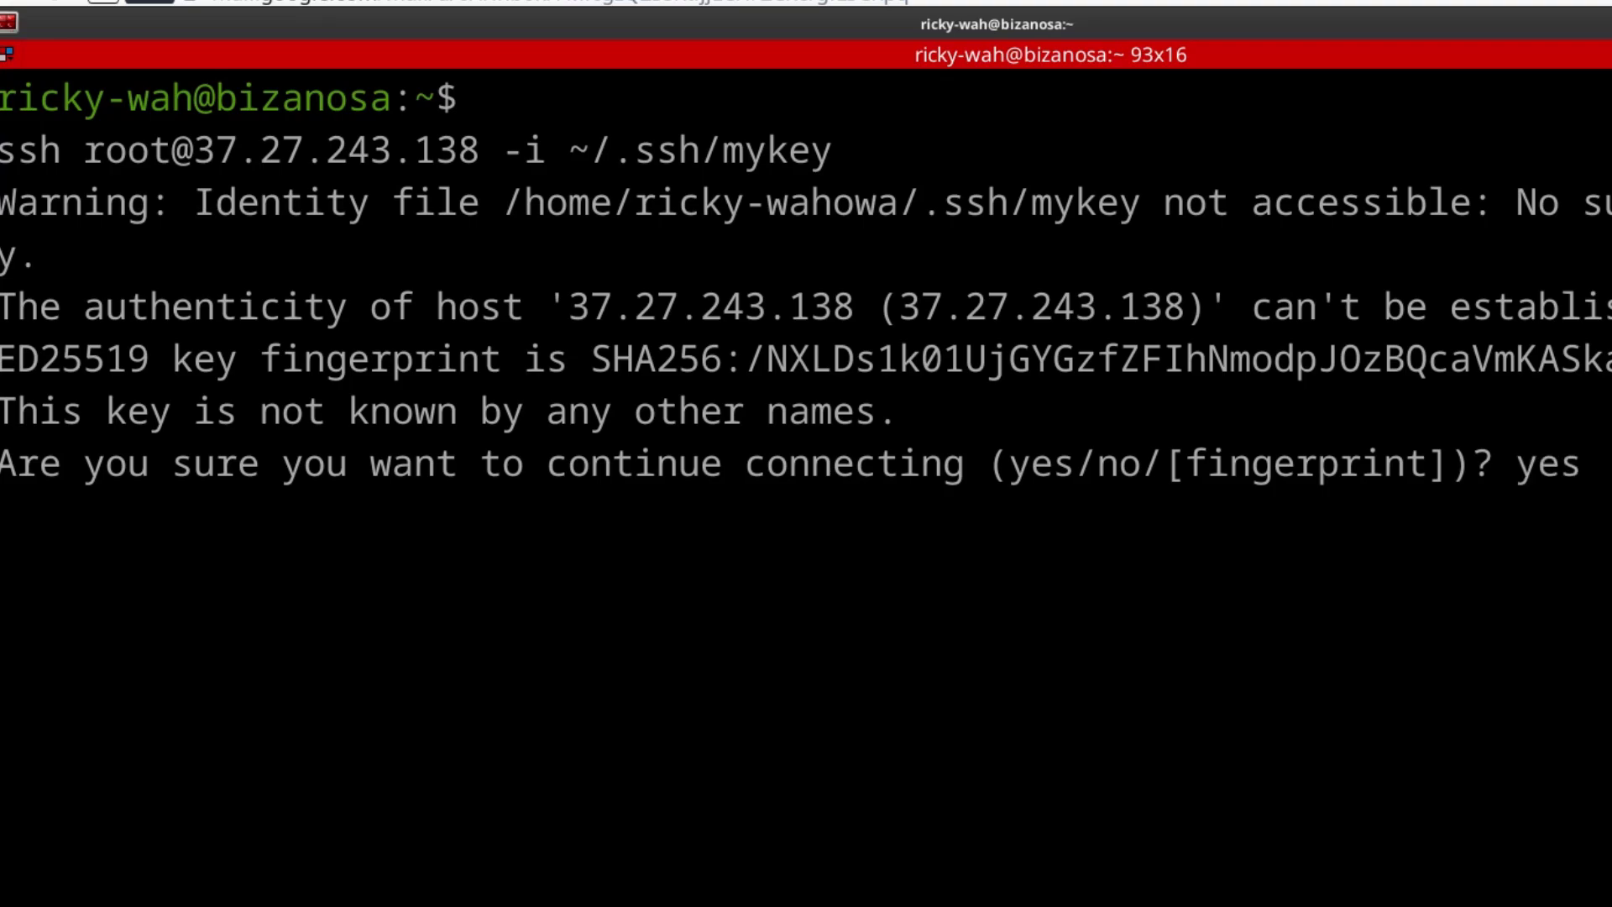